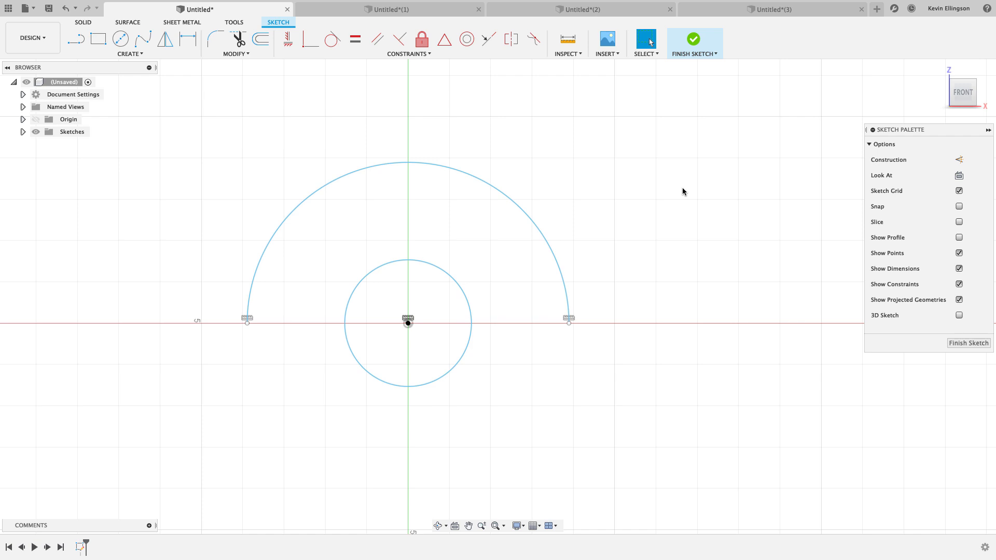
mouse_move(665, 197)
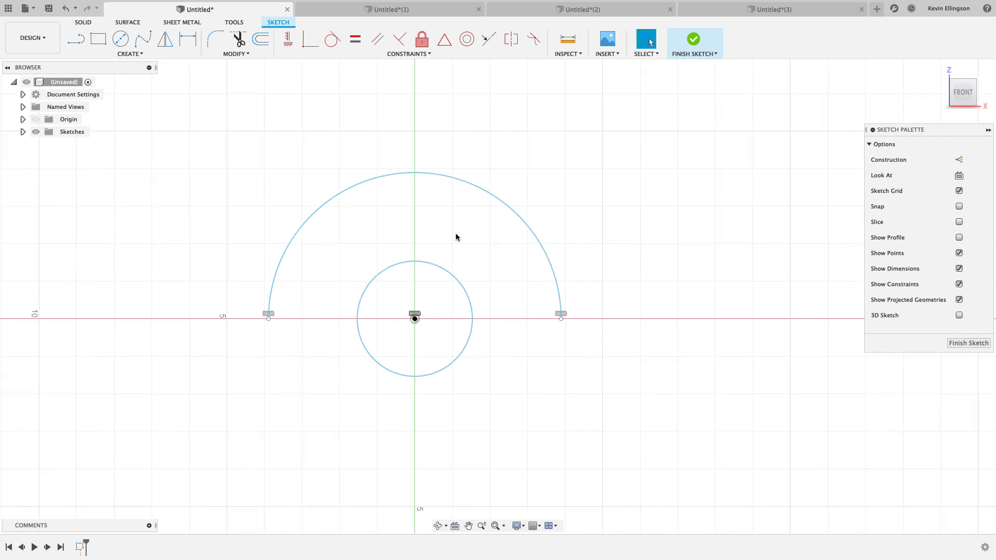
mouse_move(462, 221)
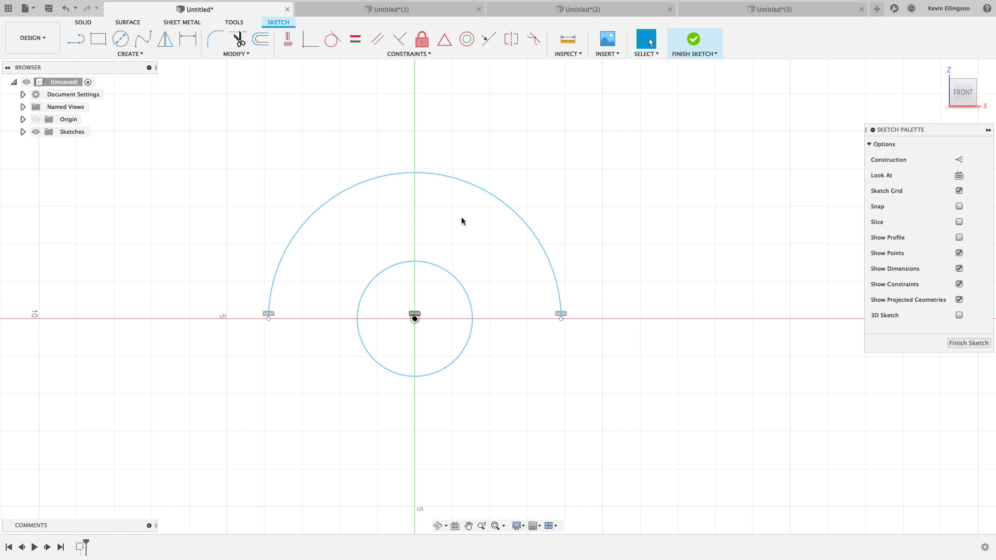
mouse_move(266, 75)
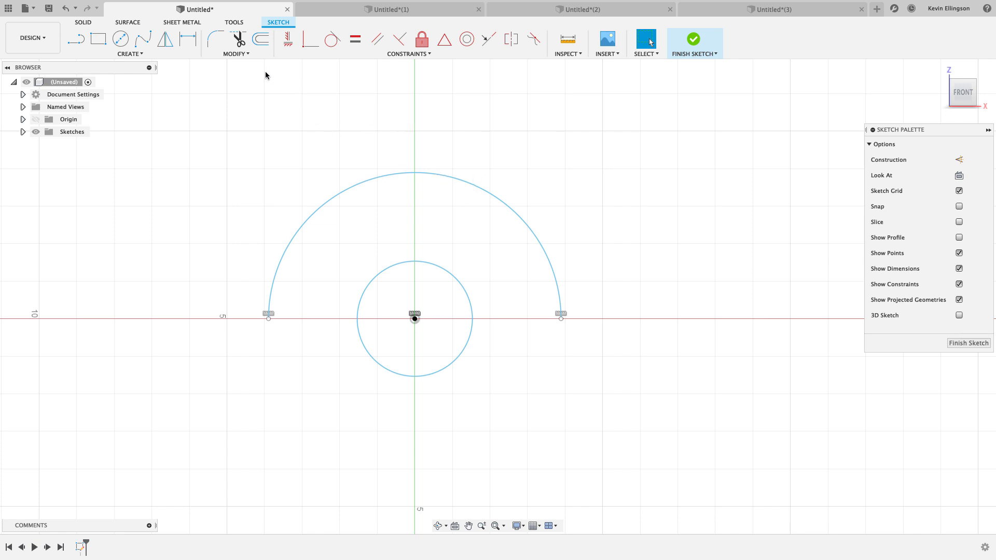
Start sketch dimensions on the profile and switch to the circle tool.
left_click(424, 264)
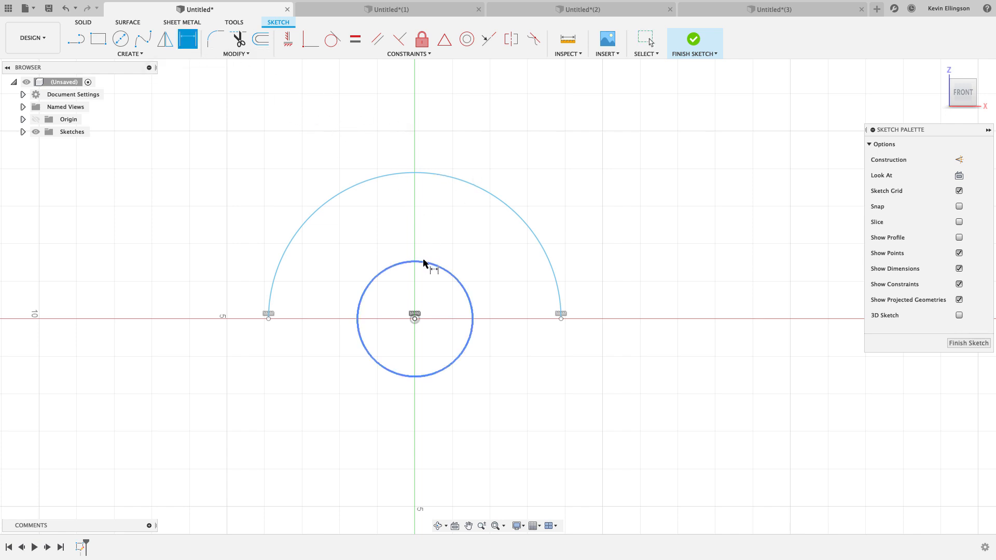
left_click(414, 282)
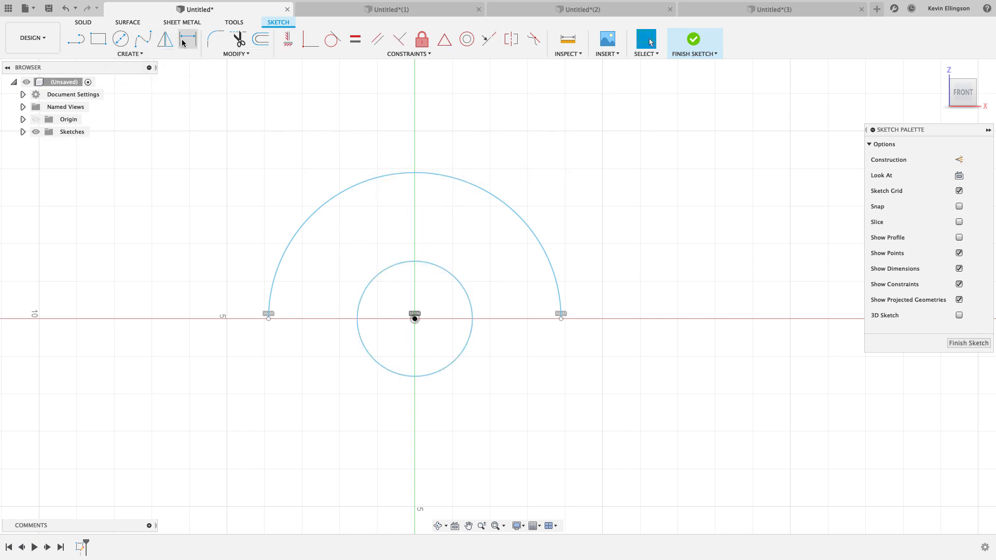
left_click(418, 173)
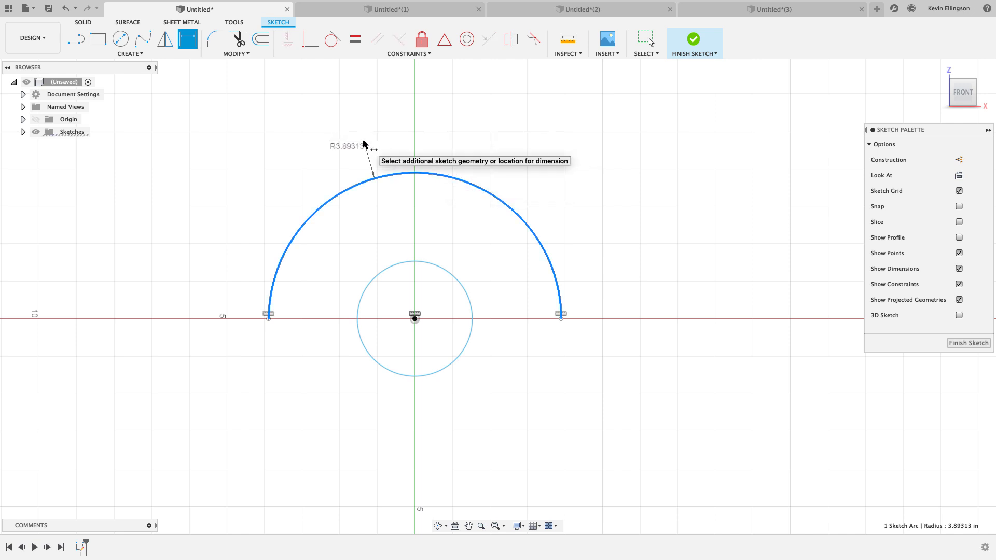
mouse_move(357, 137)
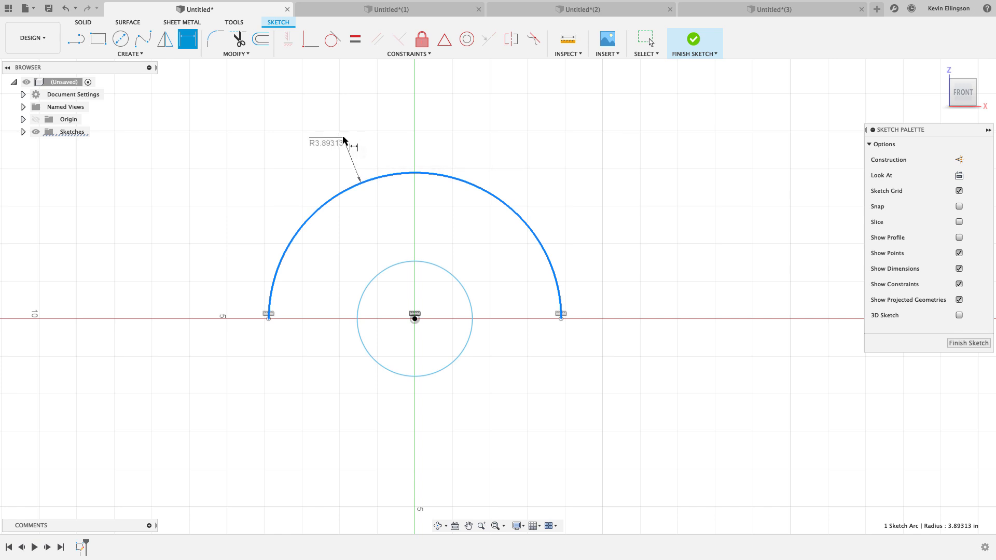
mouse_move(343, 142)
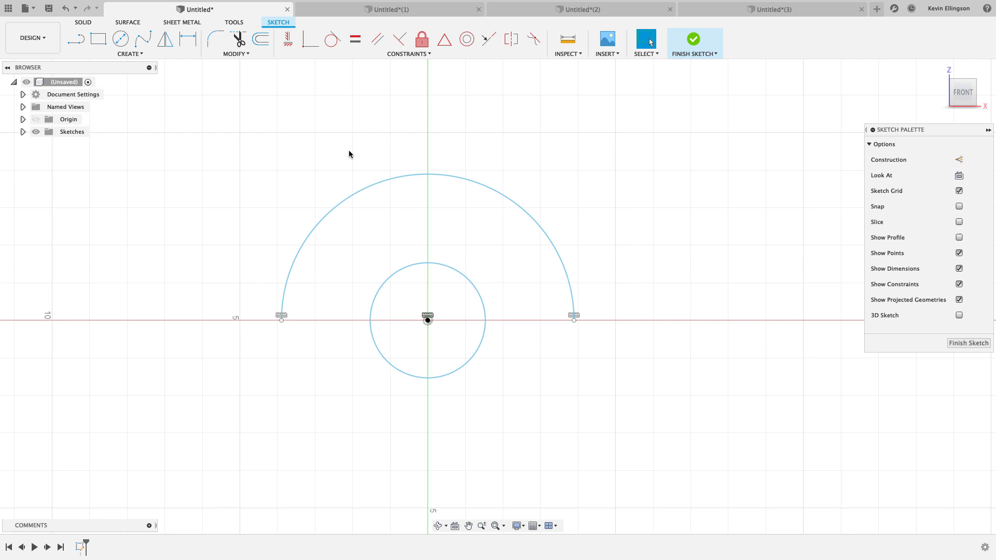
mouse_move(379, 215)
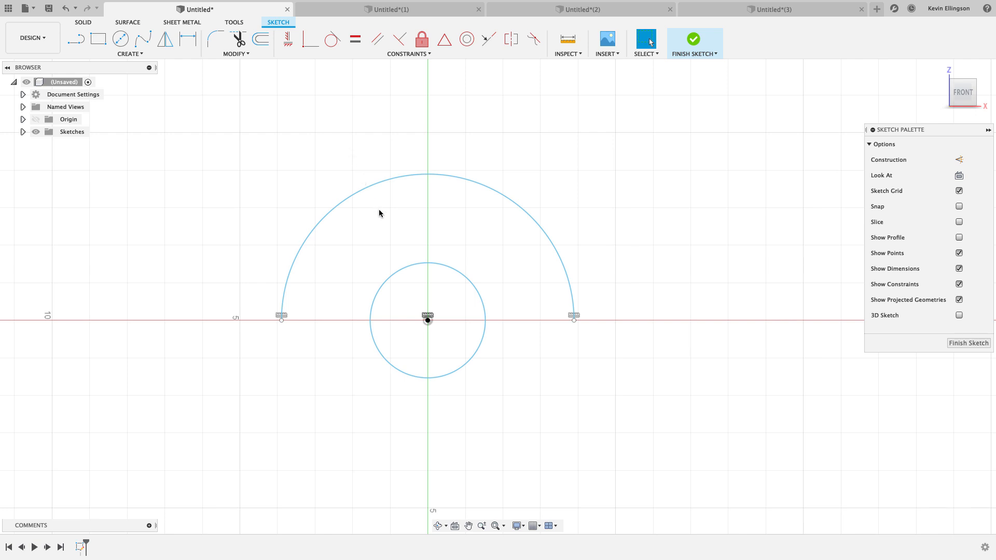
left_click(119, 39)
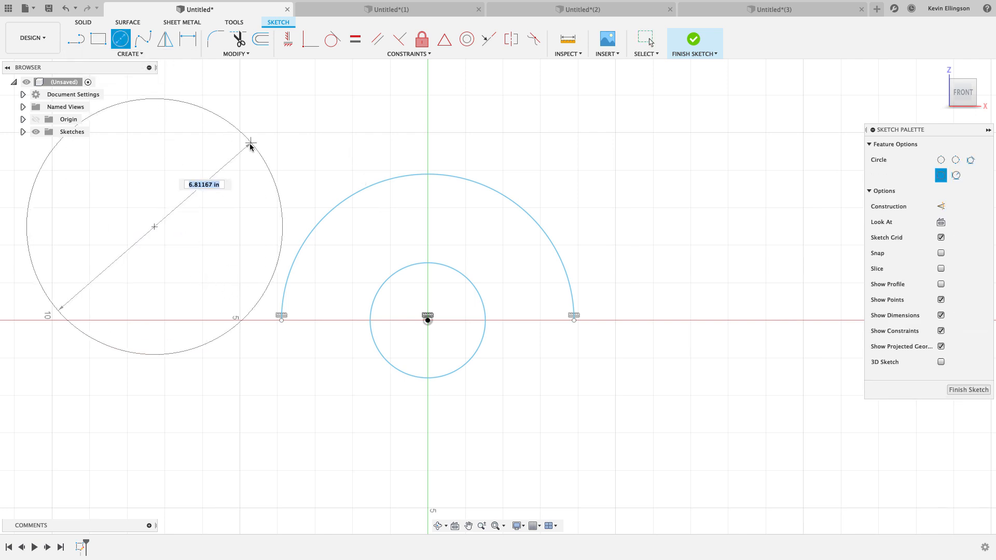
mouse_move(221, 172)
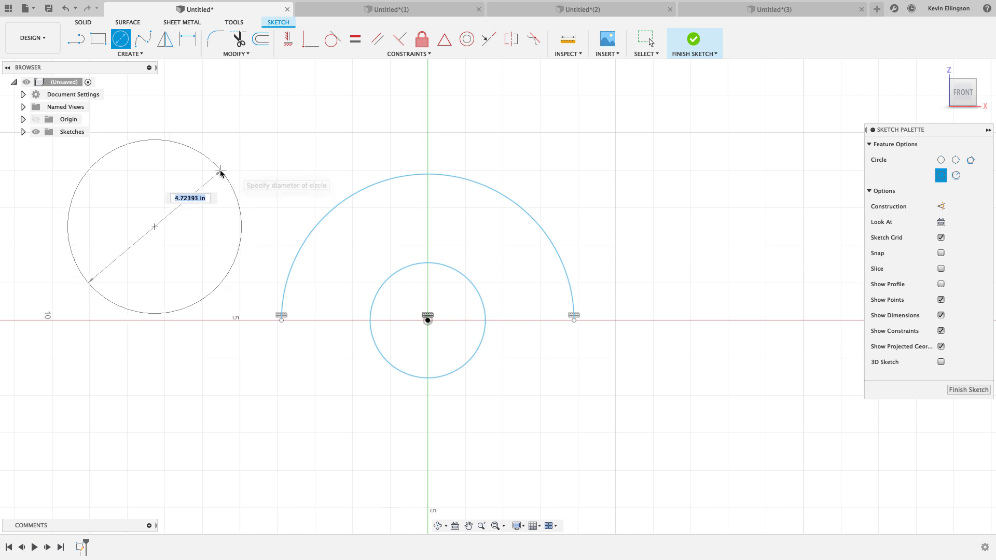
mouse_move(218, 175)
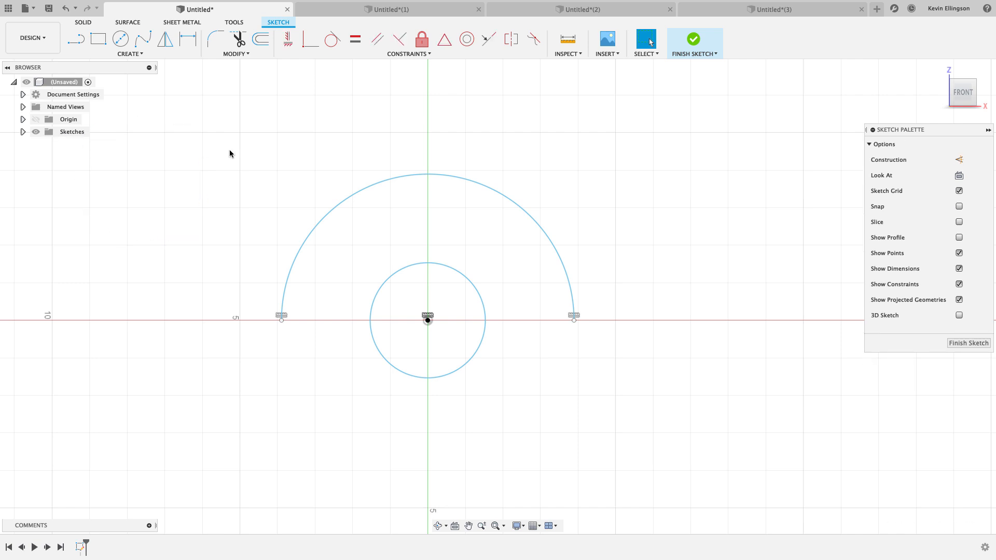
mouse_move(225, 107)
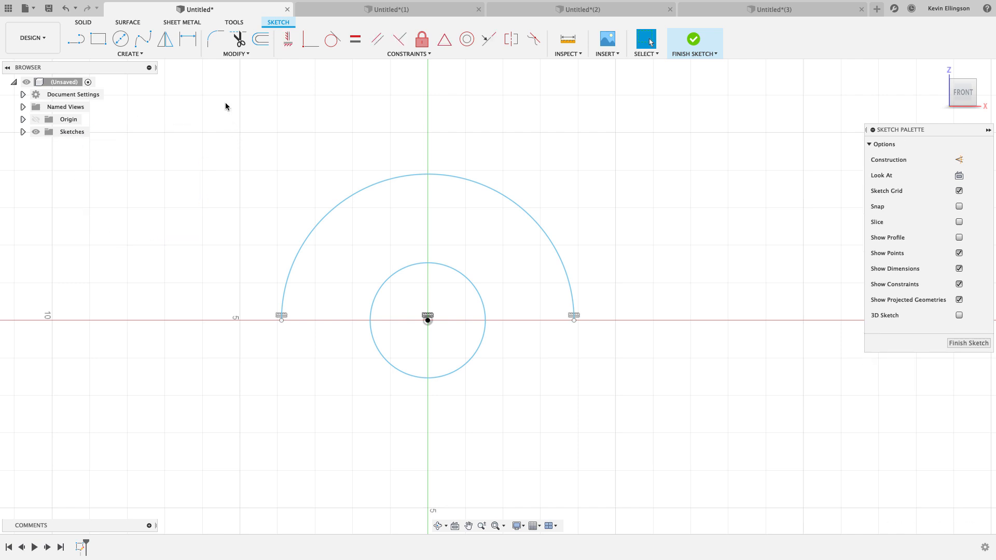
Dimension the inner circle as a radius of 2 in.
left_click(379, 314)
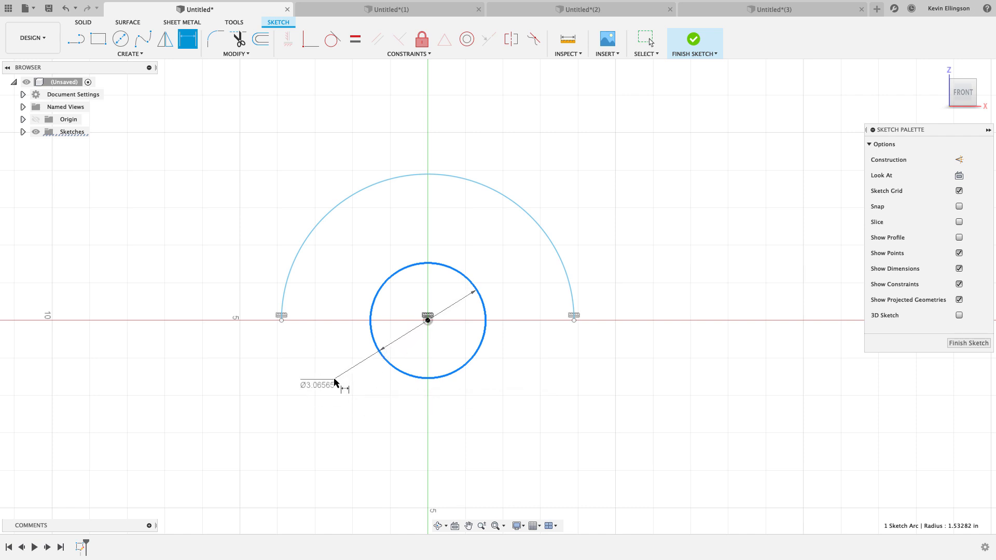
right_click(335, 385)
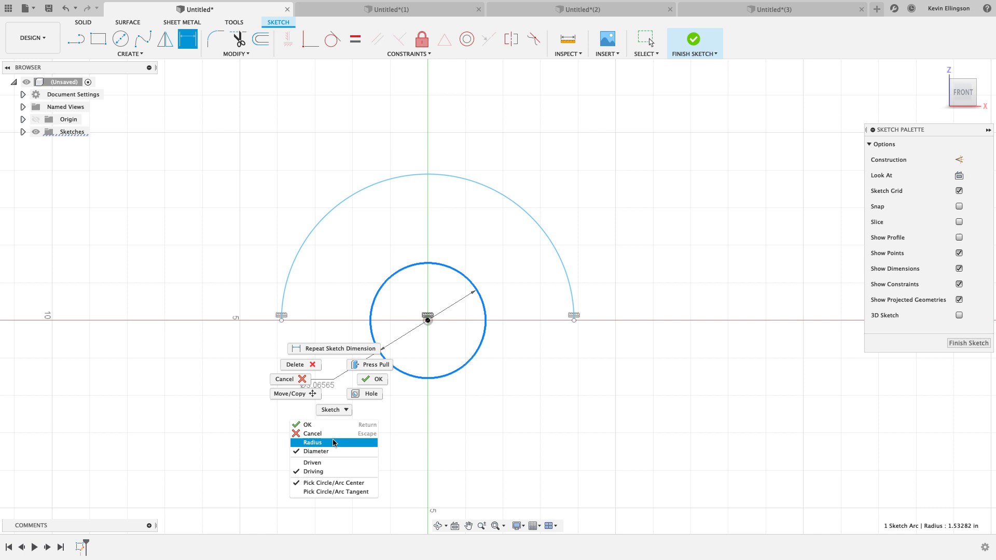
left_click(312, 442)
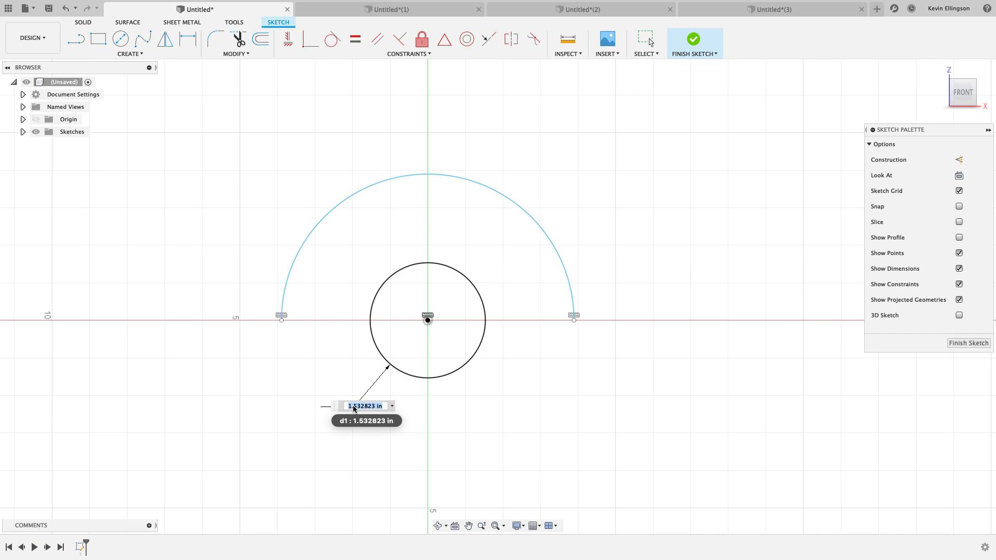
key("Return")
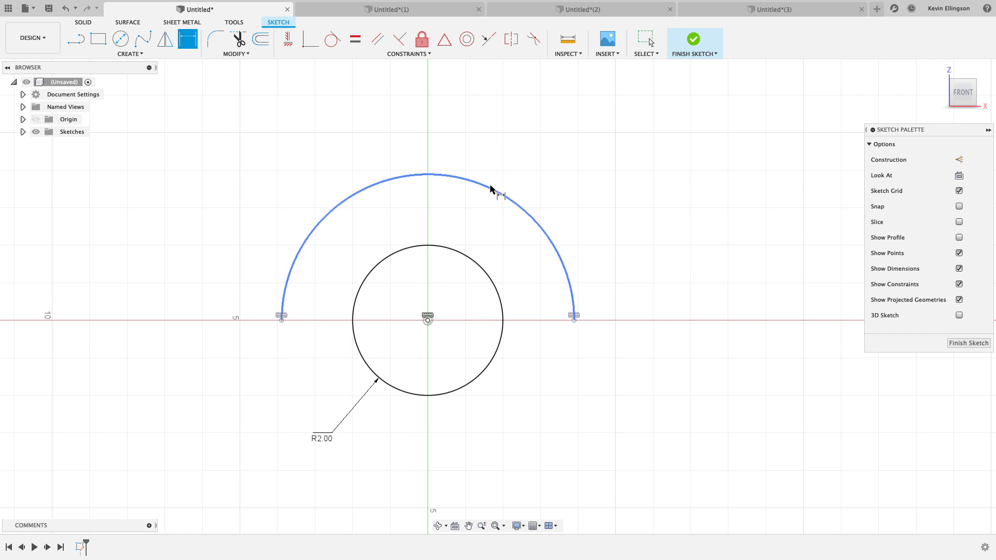
Dimension the large outer arc to its centre as a 7.50 diameter.
left_click(496, 190)
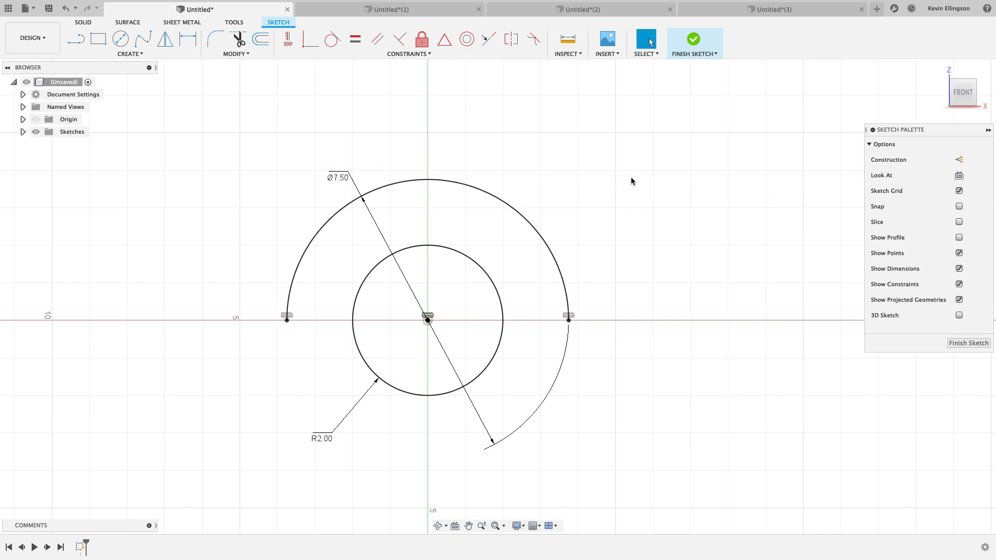
left_click(467, 183)
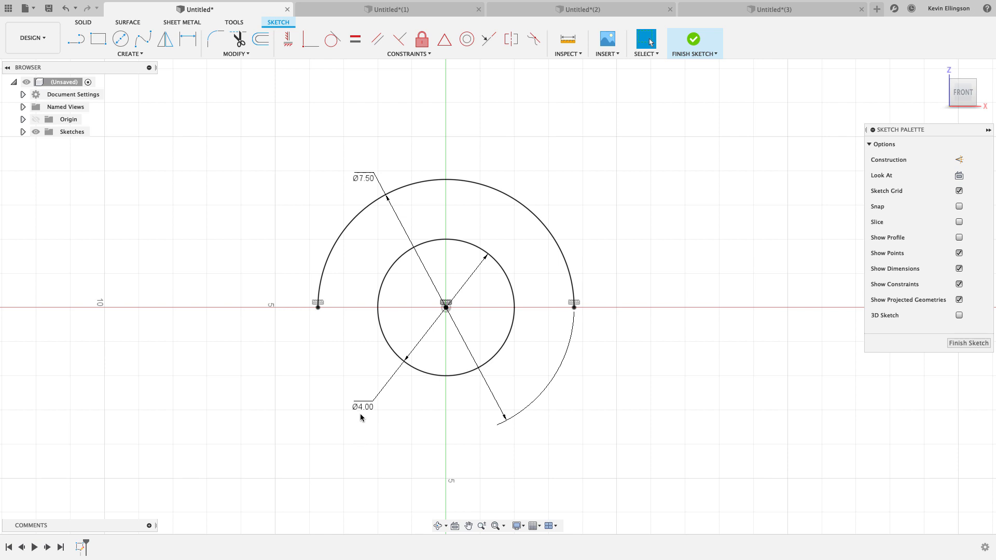
Switch the inner circle's dimension back to a radius reading R2.00.
right_click(362, 418)
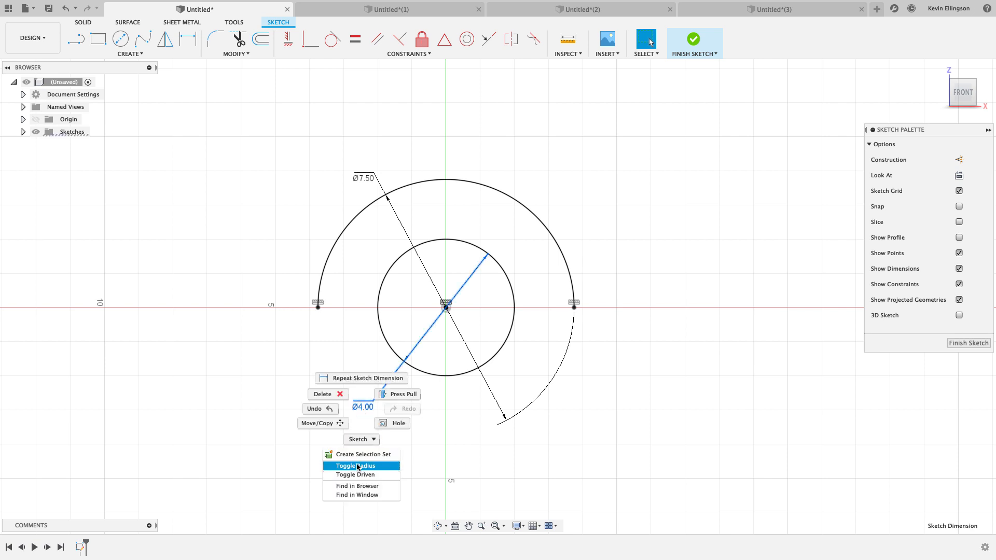
left_click(357, 466)
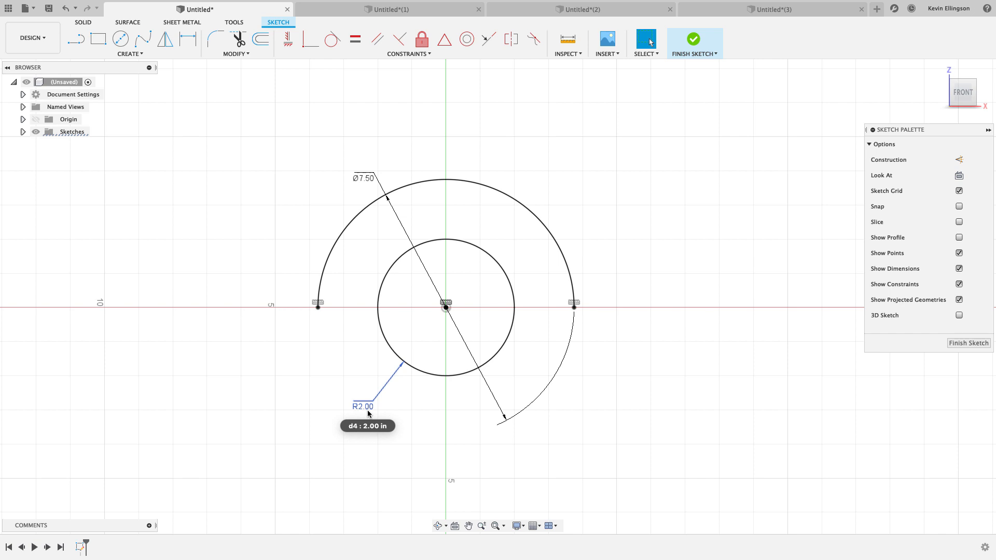
mouse_move(311, 232)
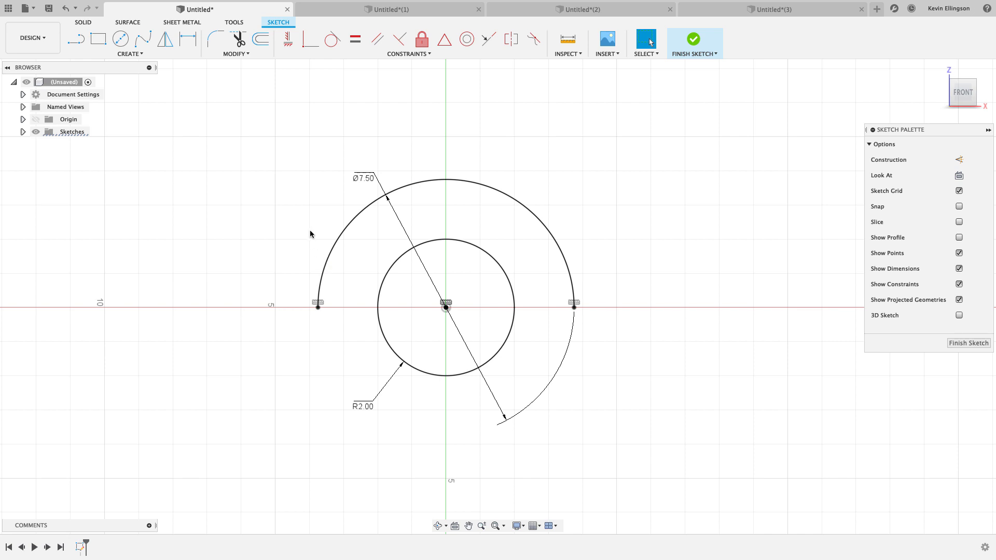
mouse_move(311, 230)
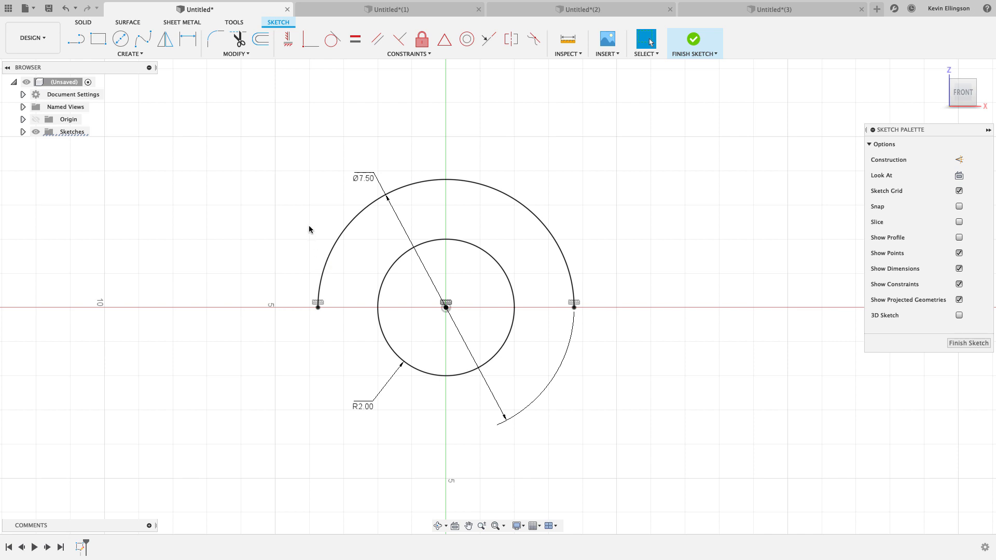
mouse_move(359, 150)
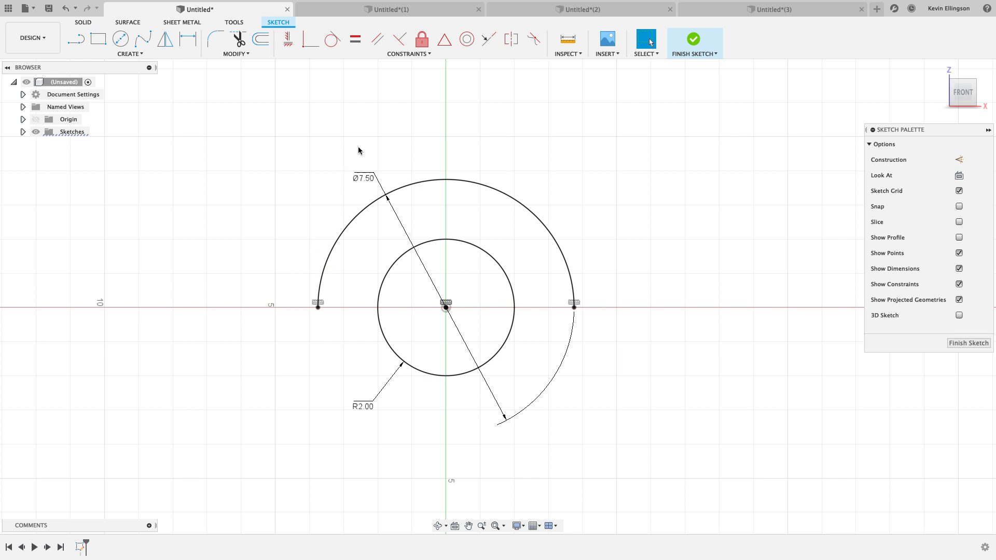
mouse_move(374, 84)
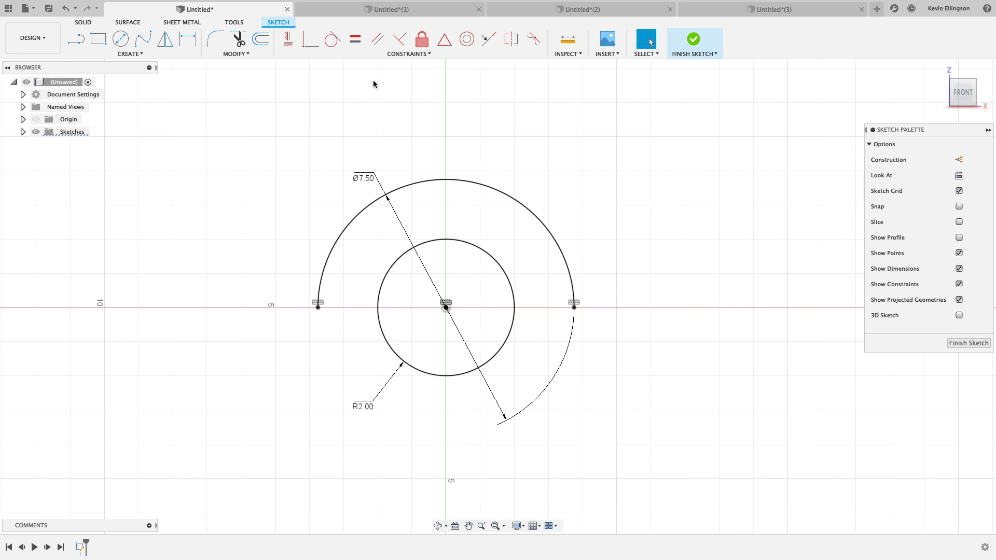
mouse_move(379, 118)
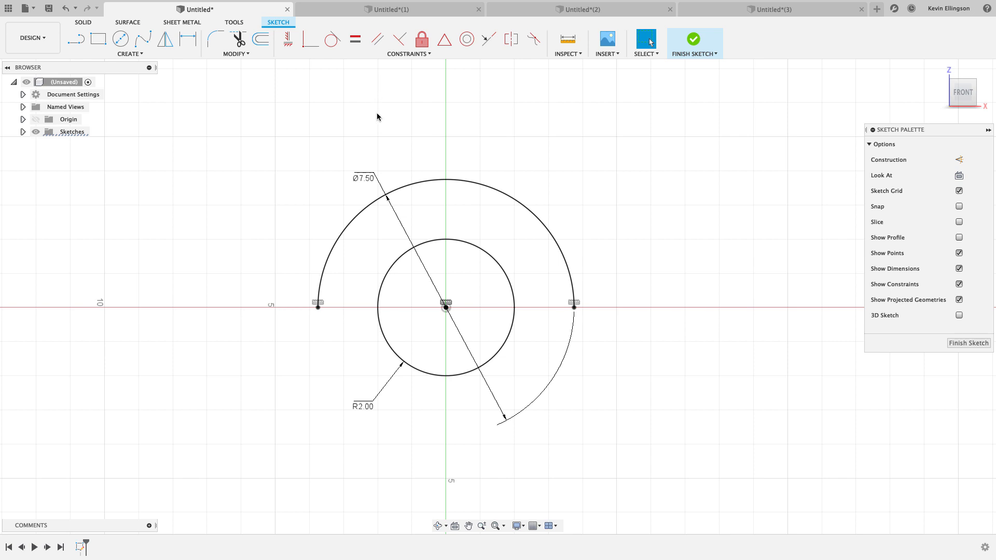
mouse_move(400, 17)
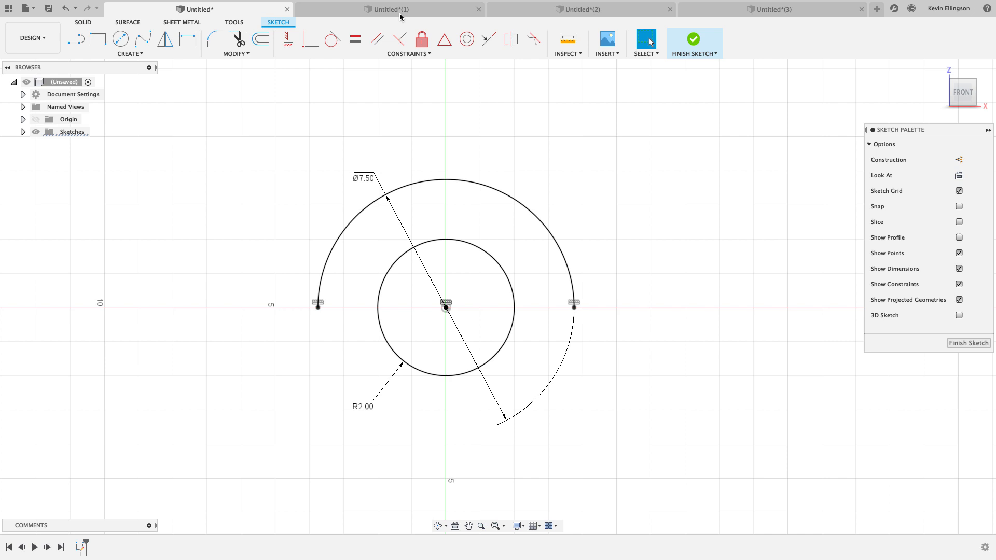
Switch to Untitled*(1), undo the stray distance dimension and start Sketch Dimension.
left_click(387, 9)
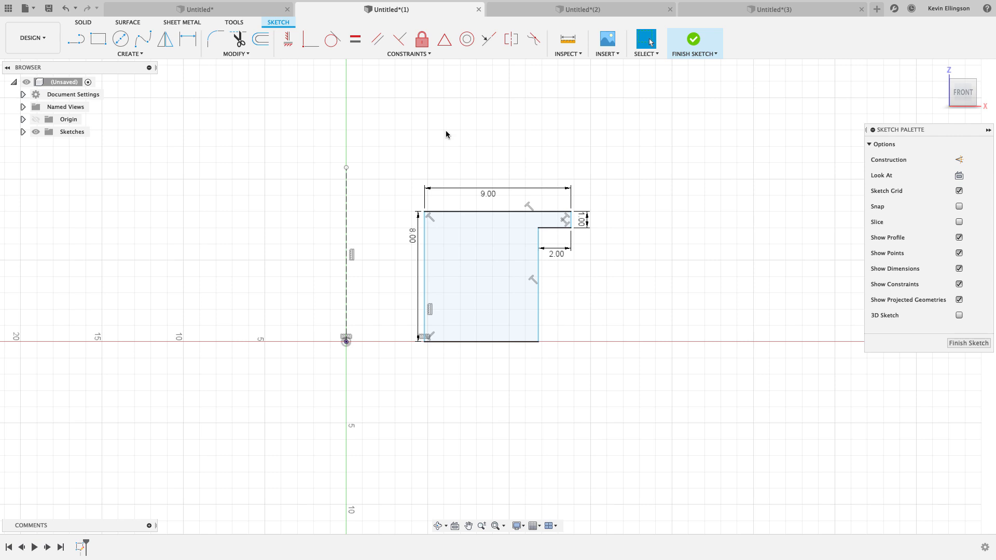
mouse_move(402, 202)
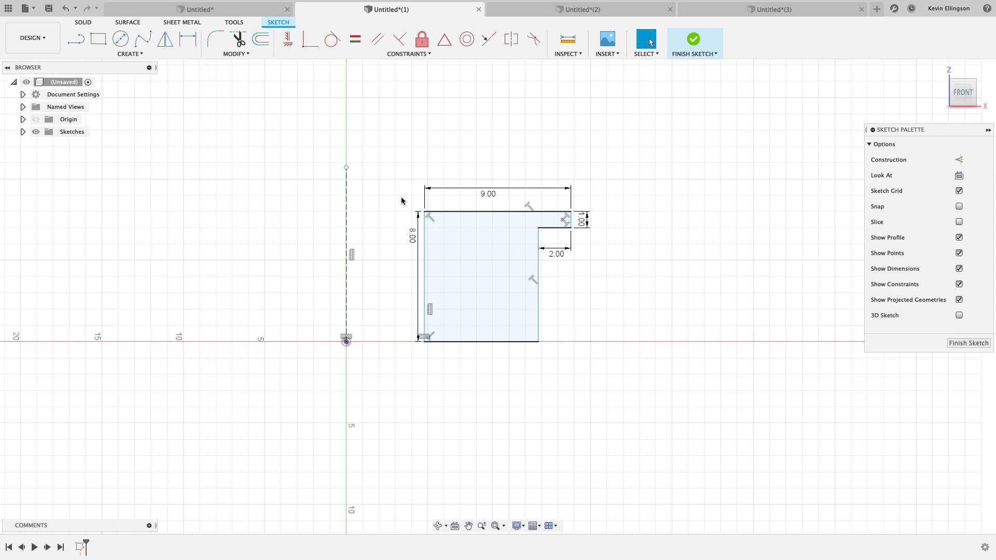
mouse_move(437, 215)
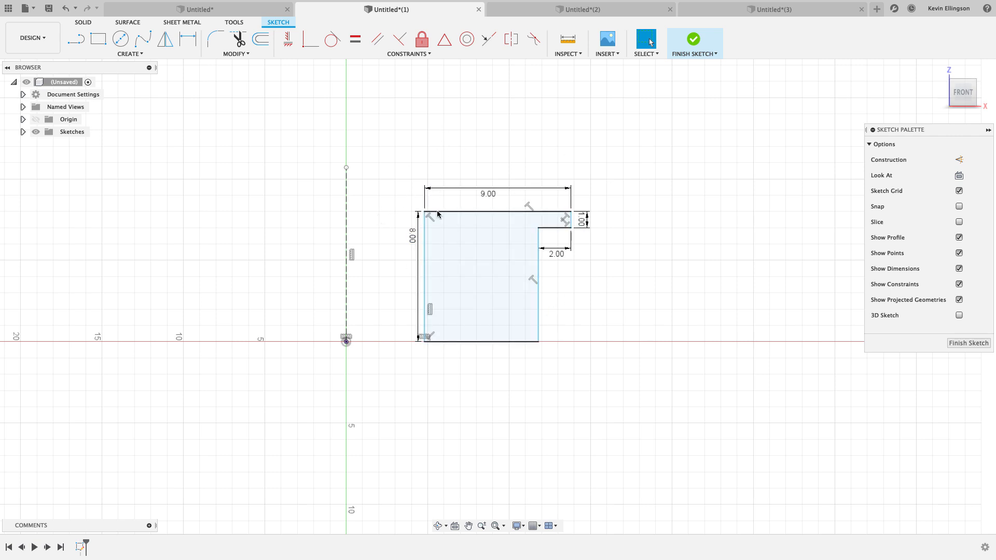
mouse_move(370, 270)
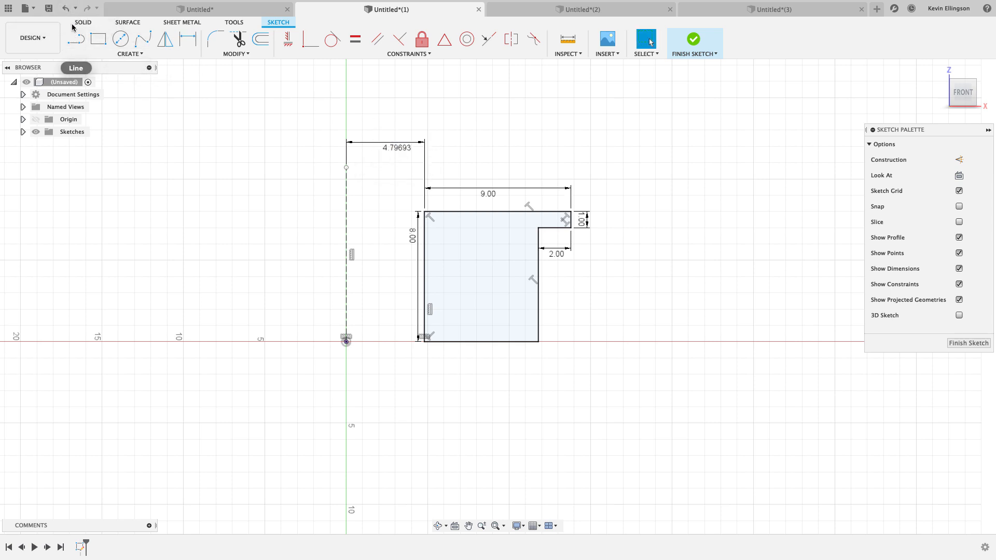
left_click(67, 8)
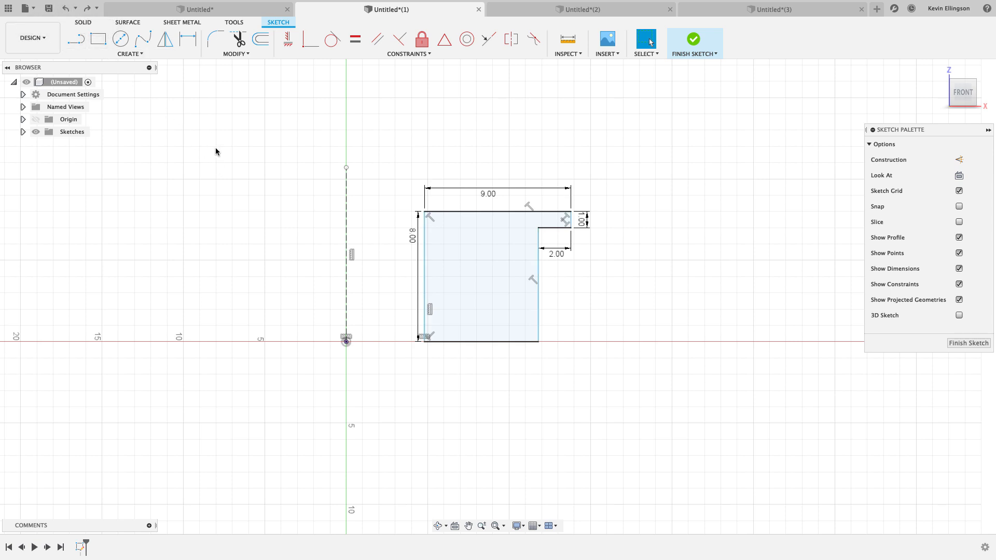
mouse_move(206, 104)
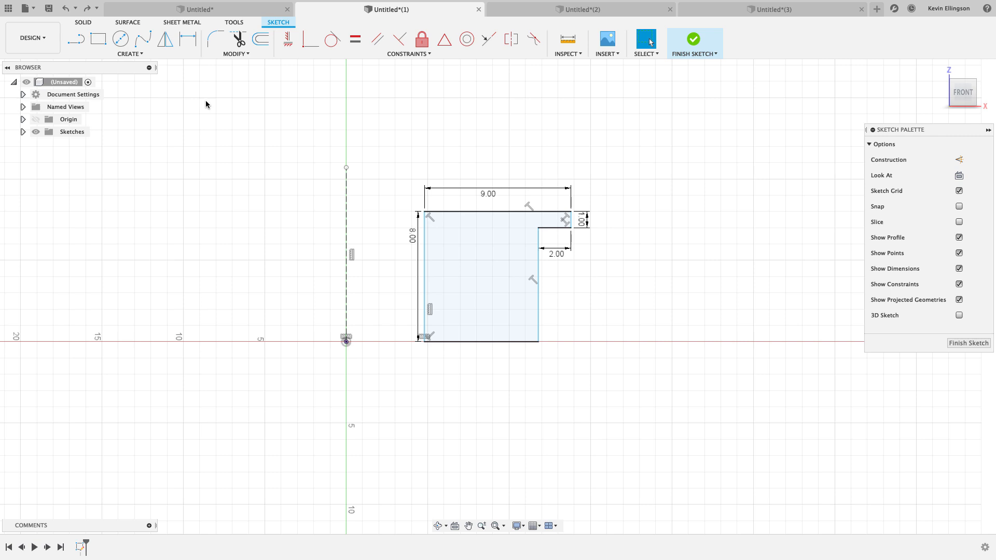
left_click(186, 39)
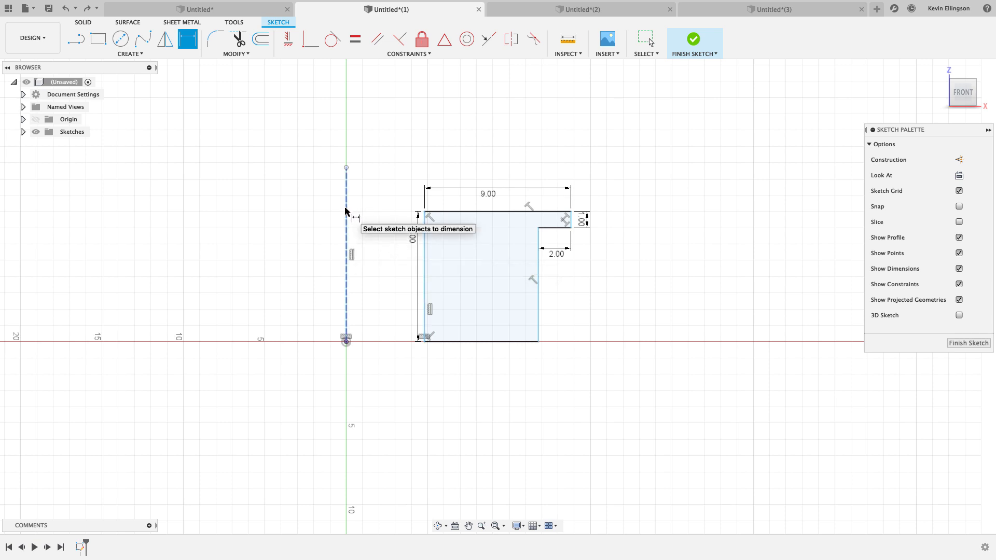
Dimension the left edge across the centreline as a 10 11/16 diameter.
left_click(418, 277)
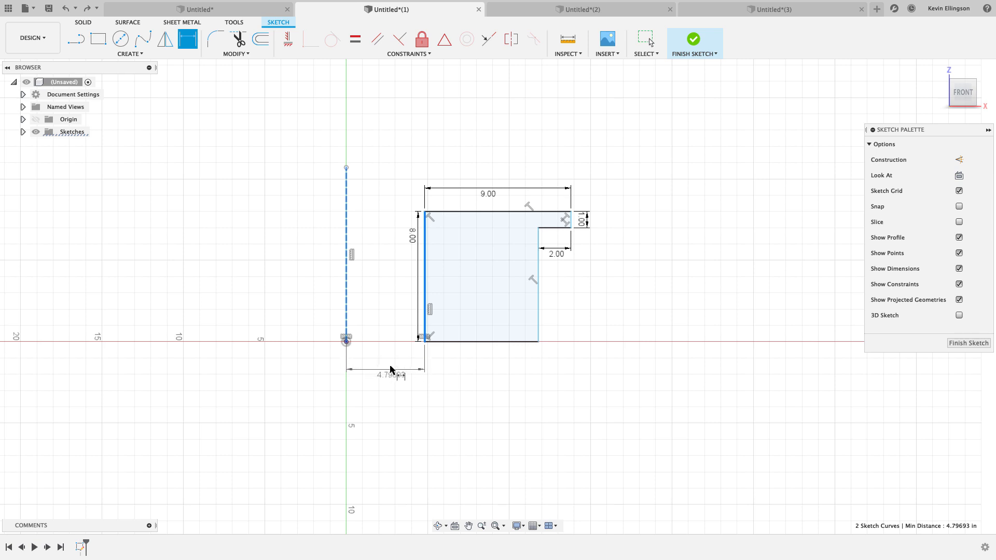
right_click(393, 371)
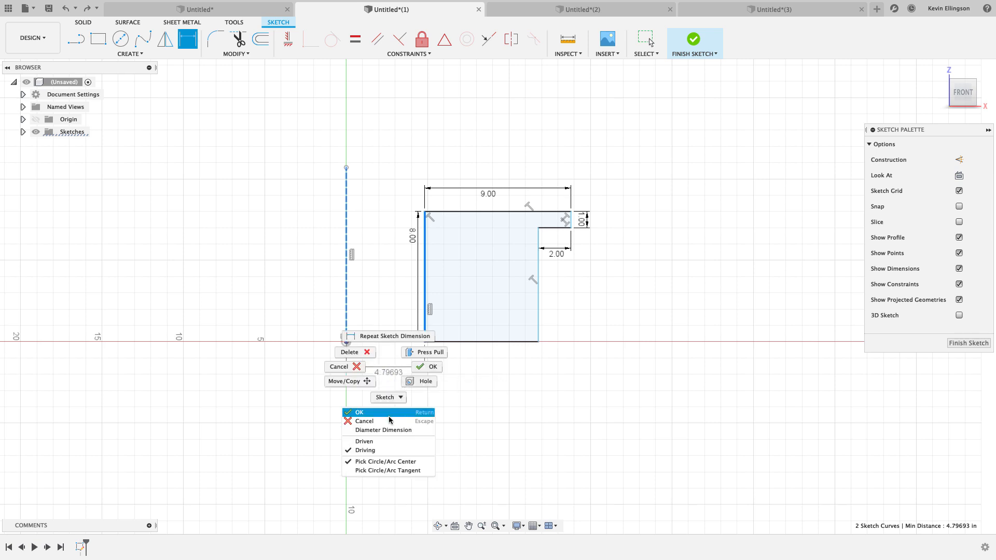
left_click(358, 412)
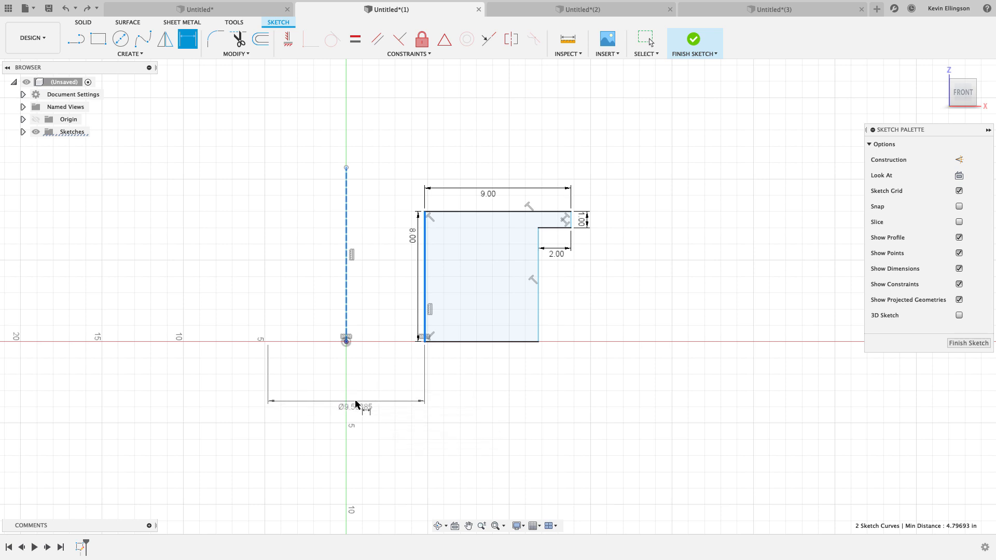
double_click(355, 406)
type("10")
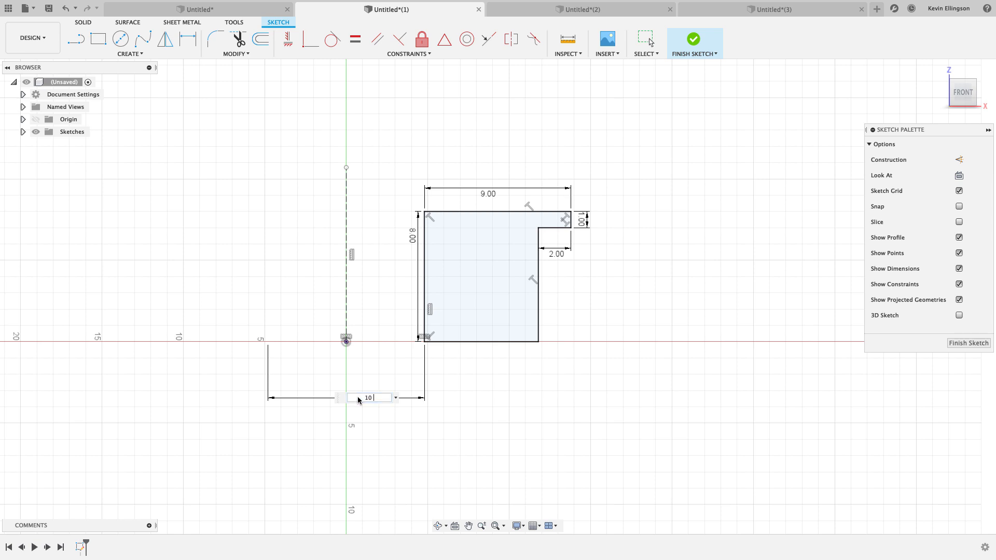
type("11/1")
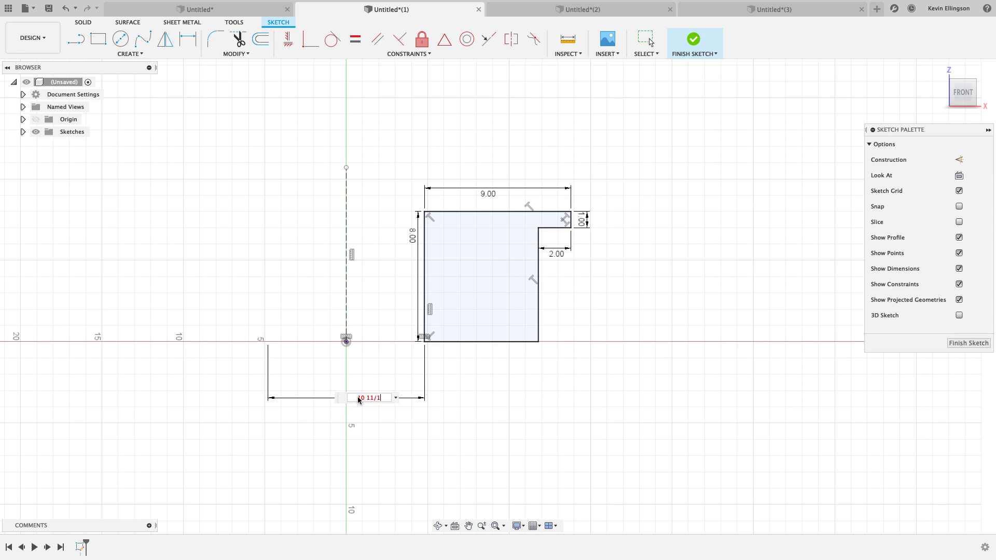
type("6")
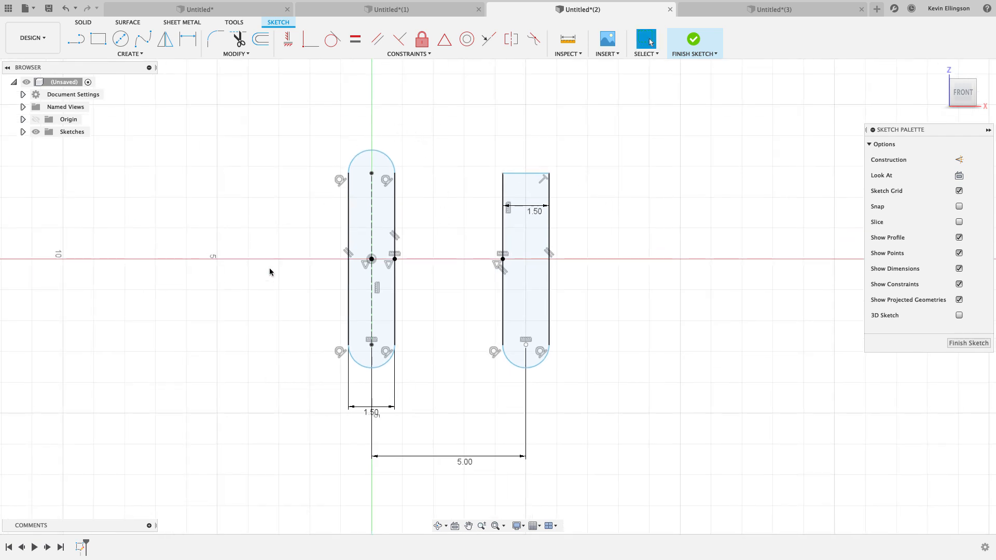
mouse_move(278, 251)
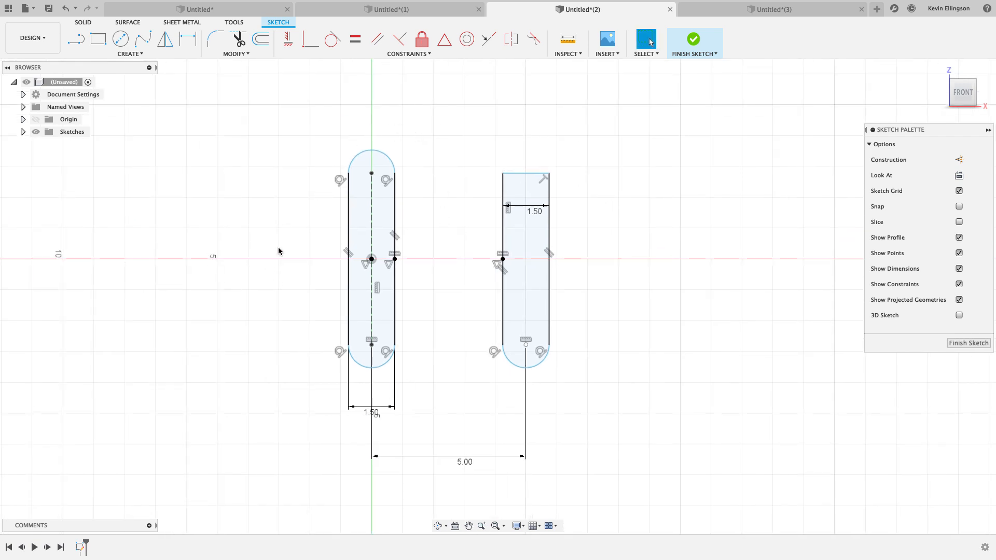
mouse_move(473, 295)
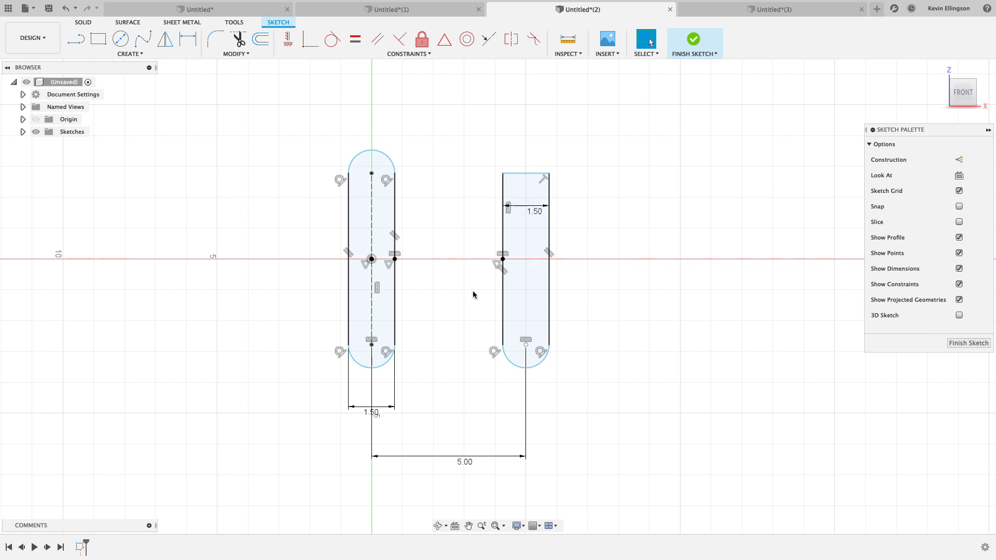
mouse_move(287, 155)
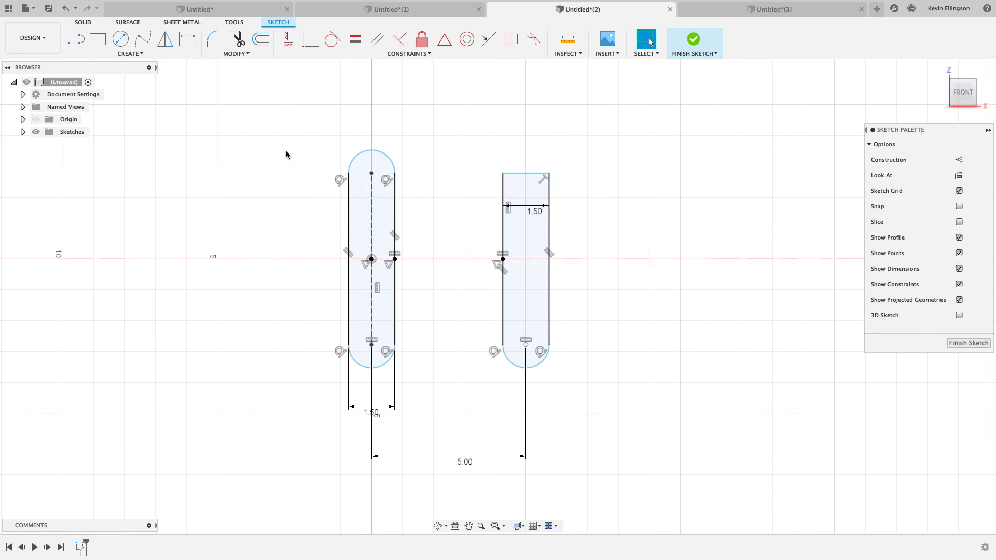
mouse_move(279, 150)
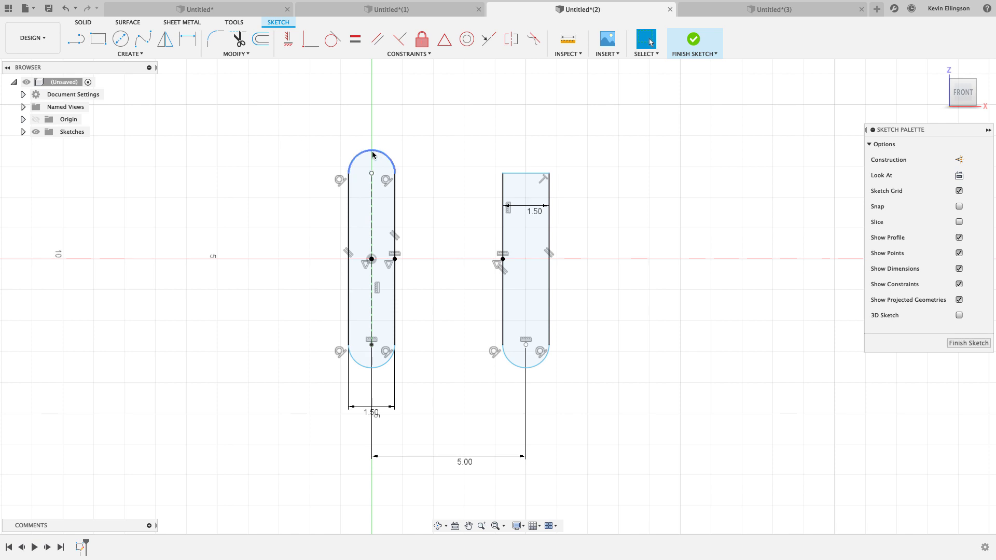
mouse_move(373, 155)
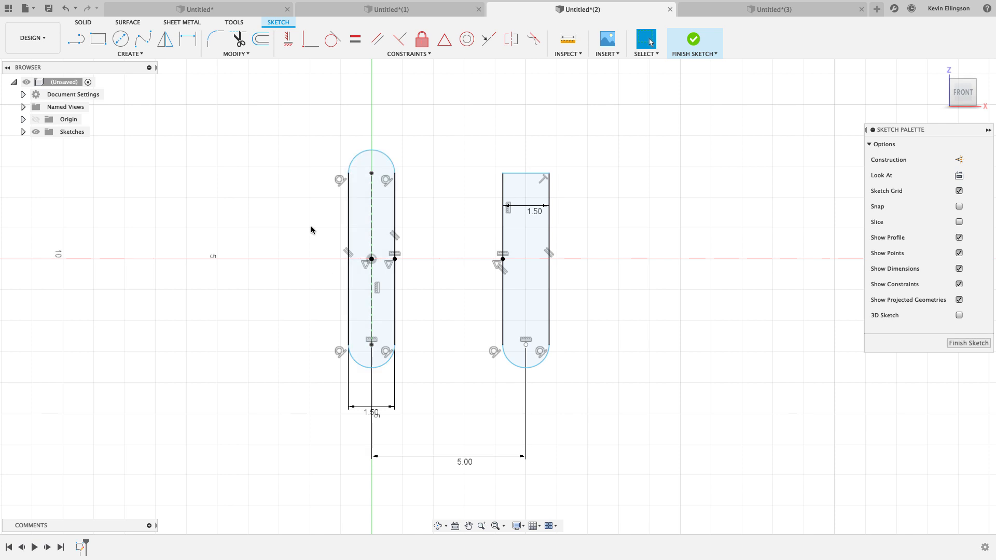
Dimension the left slot's end arcs tangent to tangent at 7.00 overall length.
left_click(187, 39)
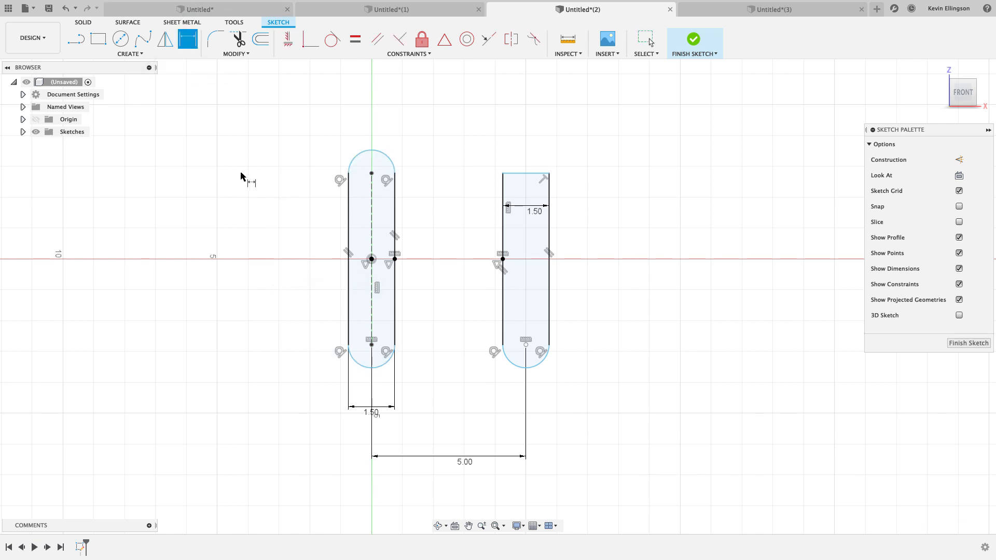
mouse_move(252, 163)
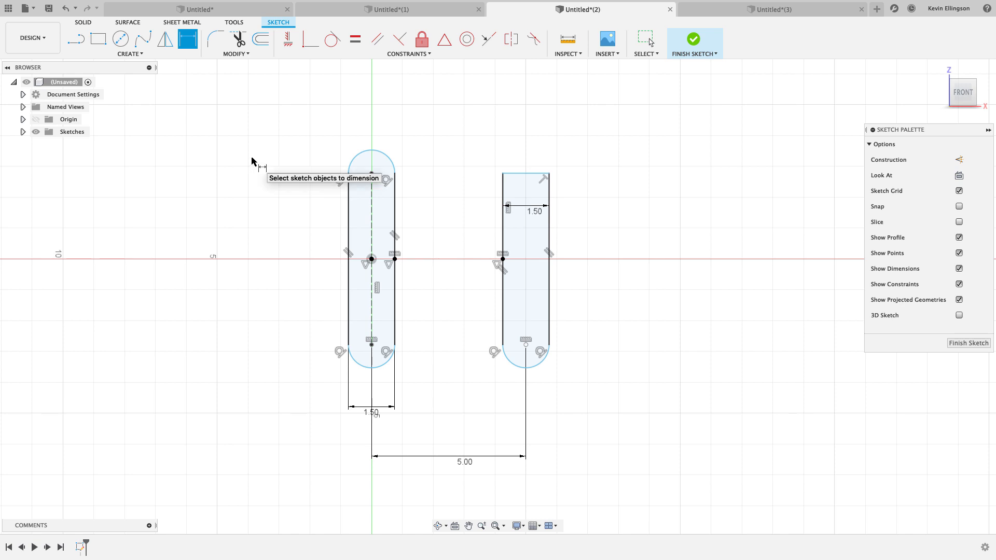
right_click(253, 162)
type("7")
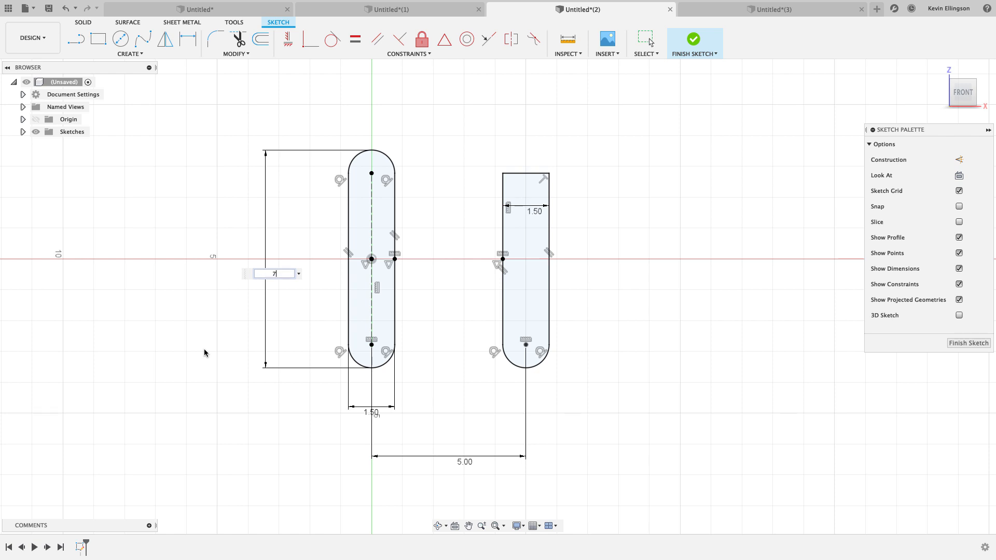
key("Return")
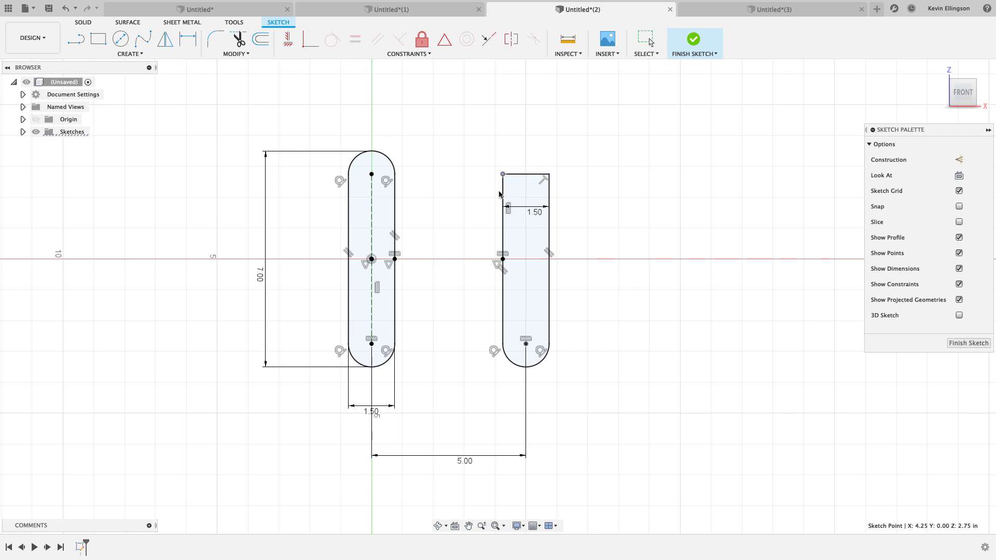
Place a tangent-to-tangent length dimension on the right slot, then switch to Untitled*(3).
left_click(524, 356)
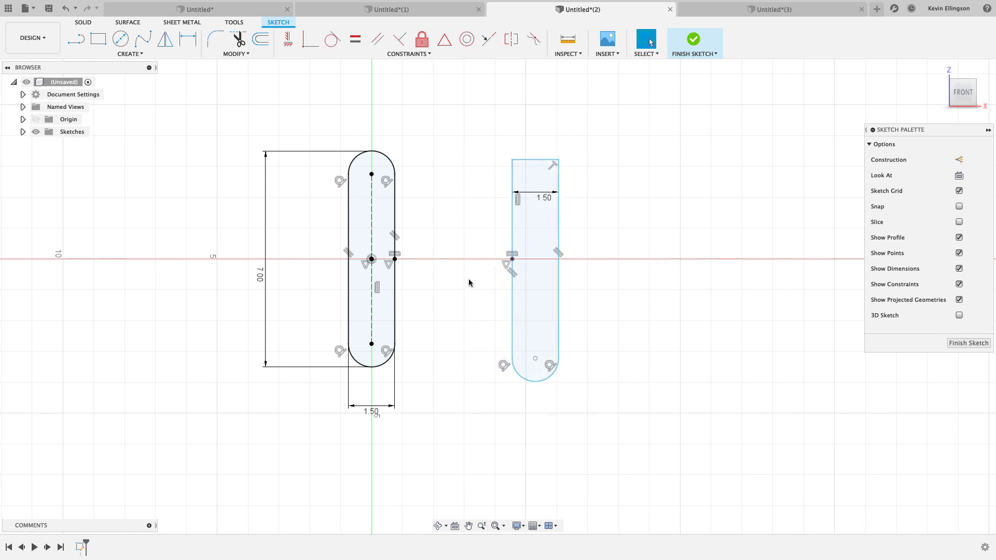
mouse_move(462, 212)
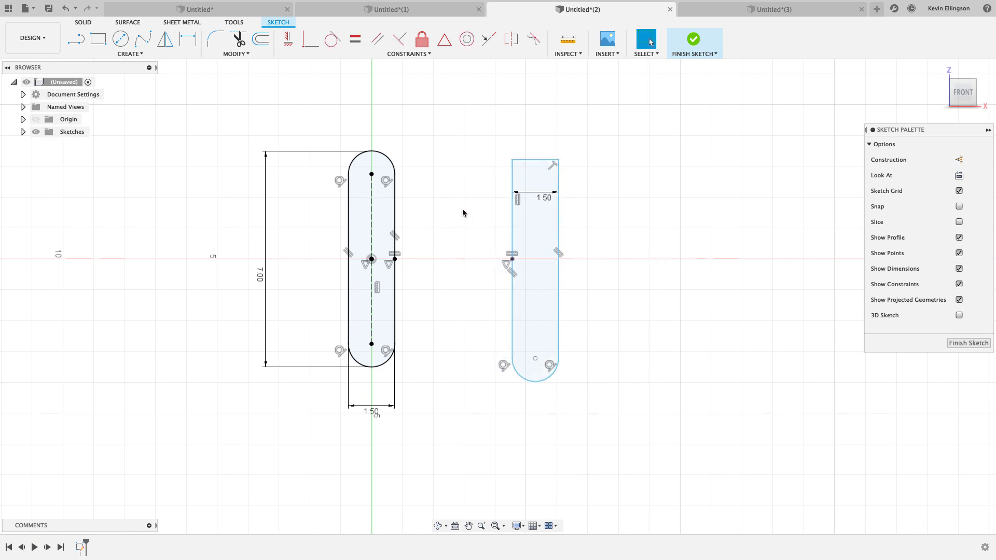
mouse_move(191, 39)
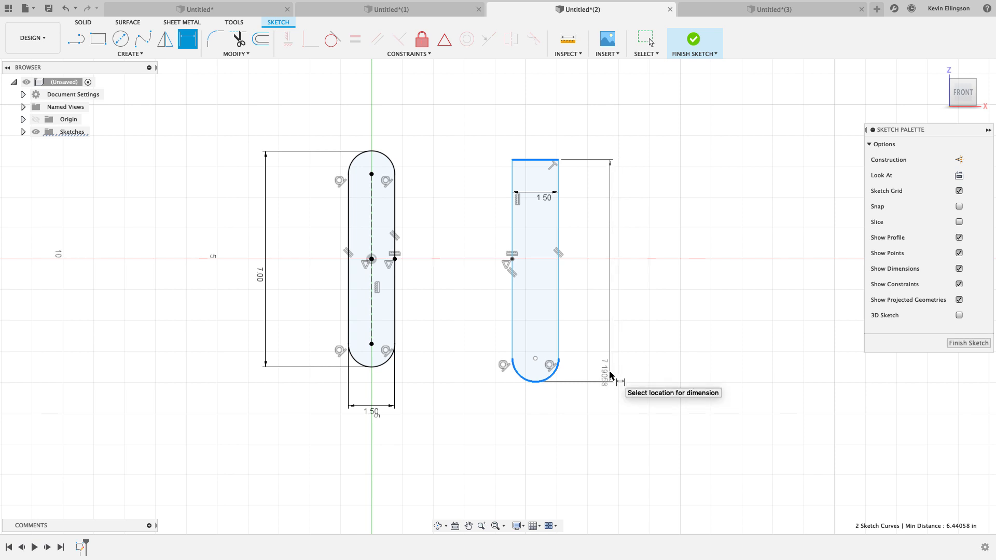
left_click(611, 375)
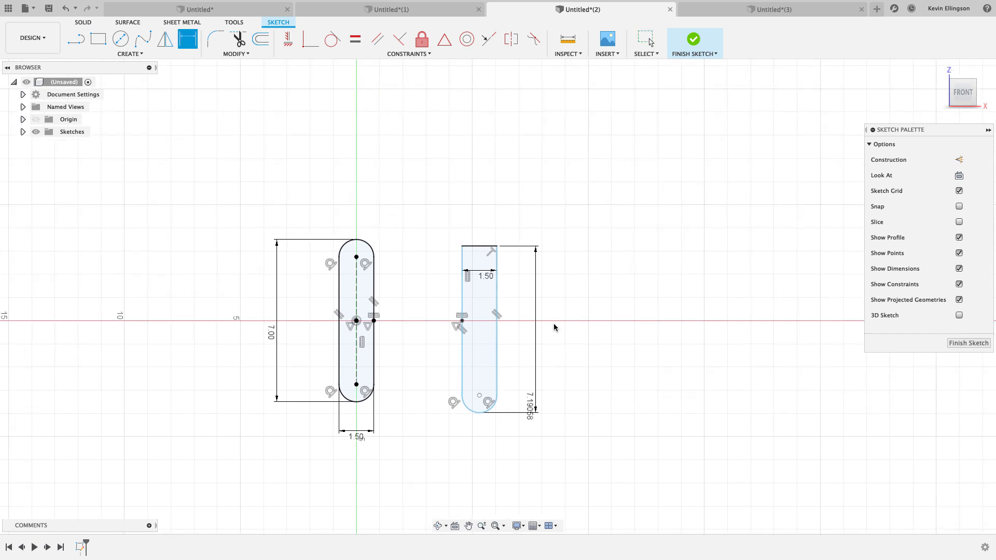
left_click(773, 9)
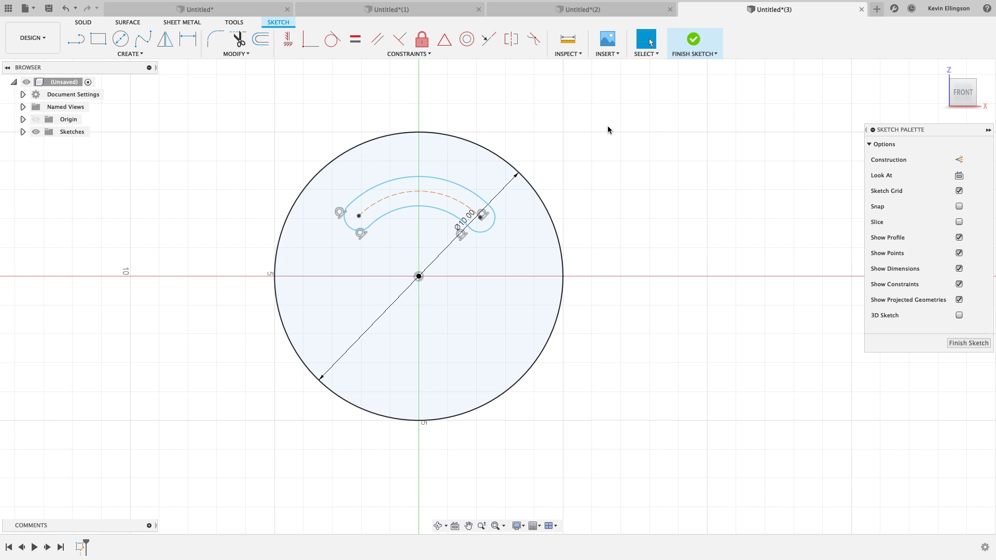
Dimension the curved slot's centreline arc as a 6.00 diameter.
left_click(481, 160)
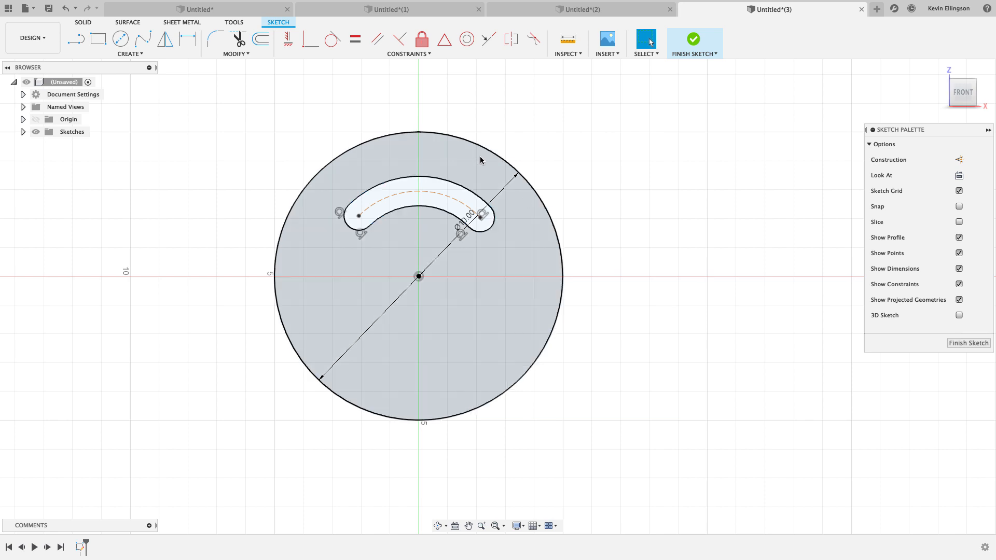
mouse_move(309, 202)
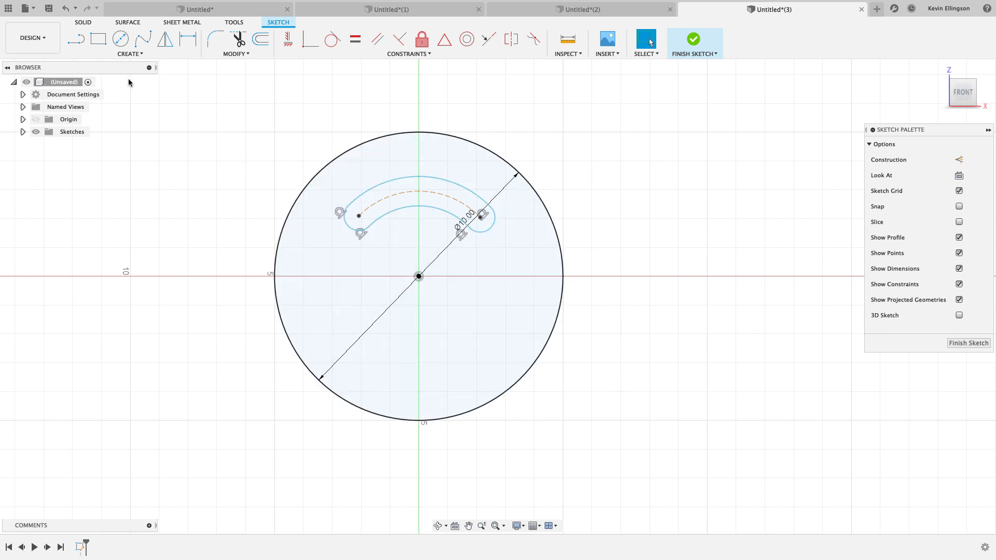
left_click(75, 39)
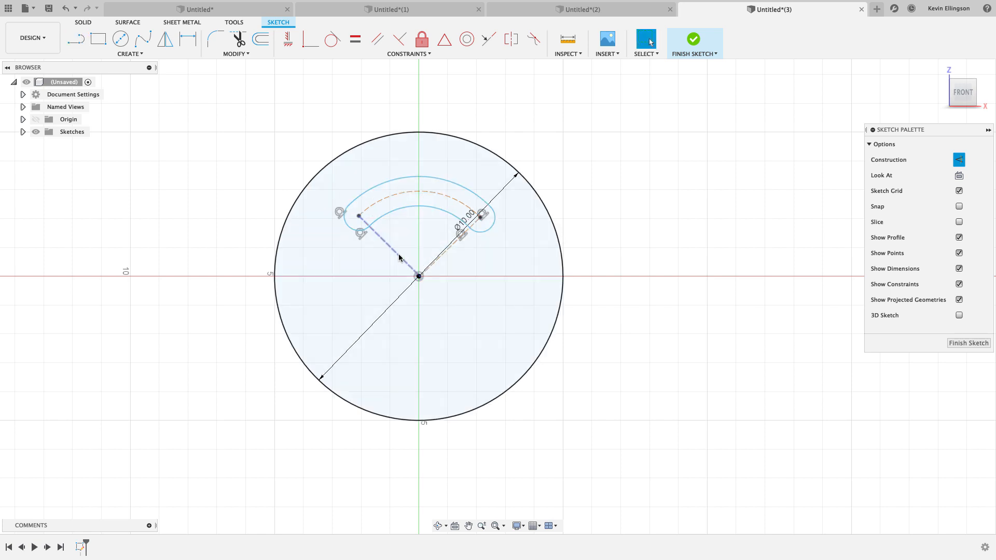
left_click(399, 258)
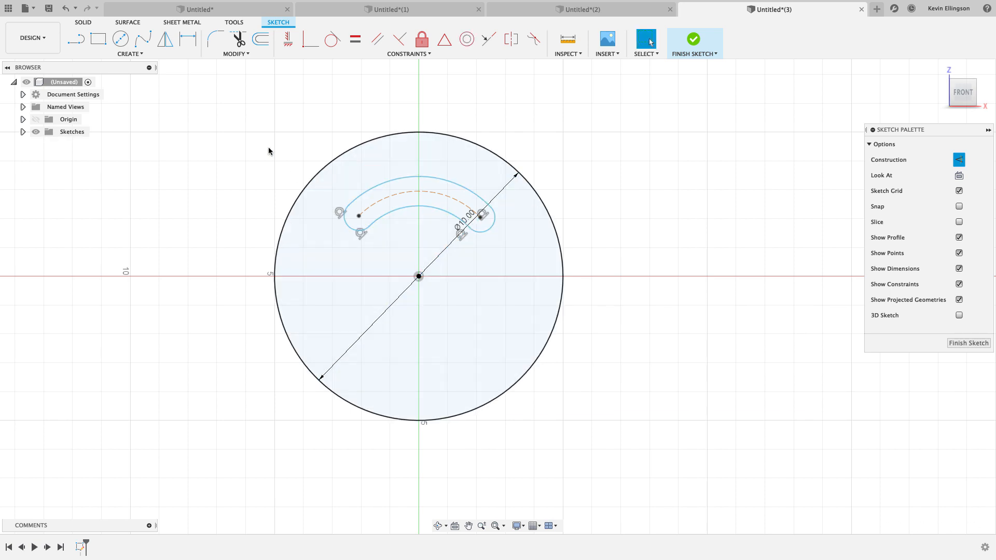
mouse_move(277, 185)
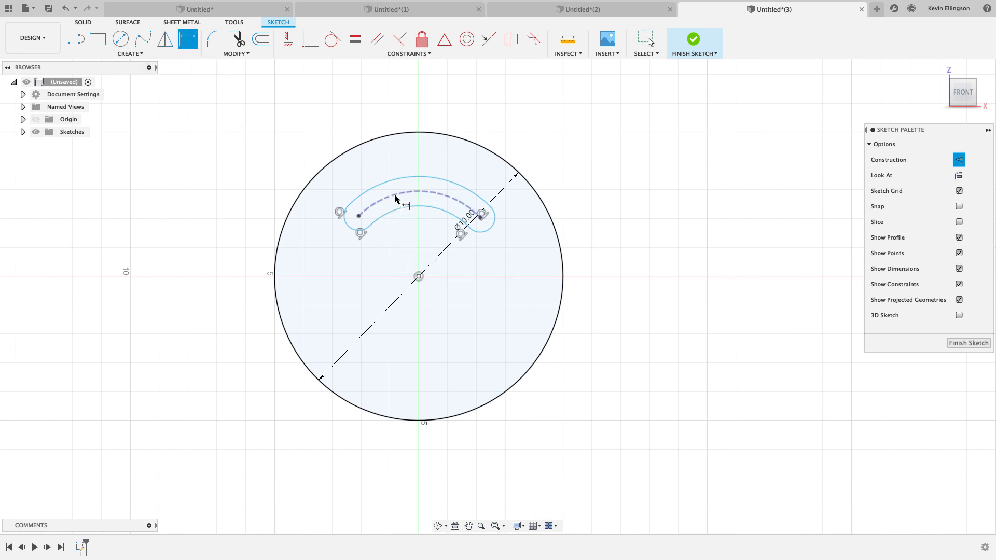
left_click(416, 189)
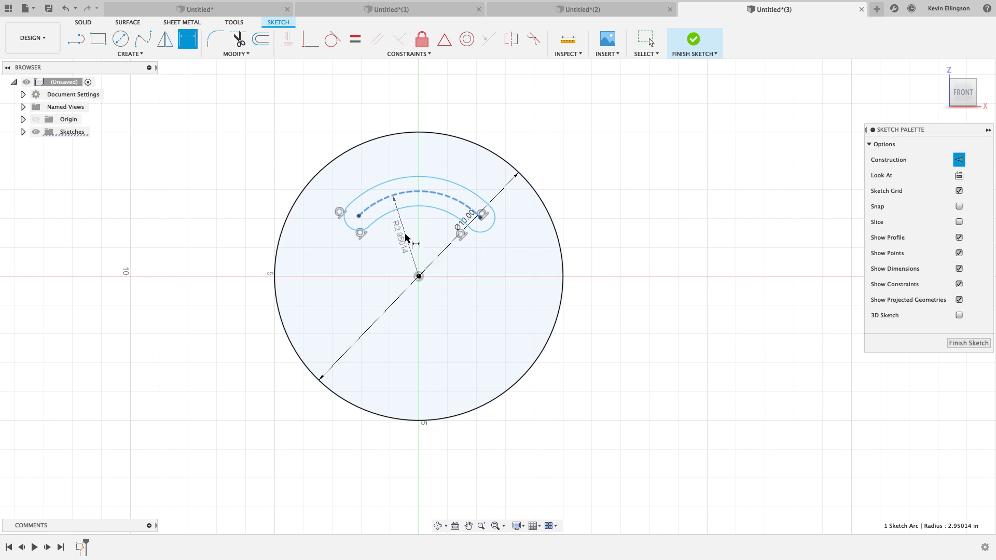
right_click(407, 238)
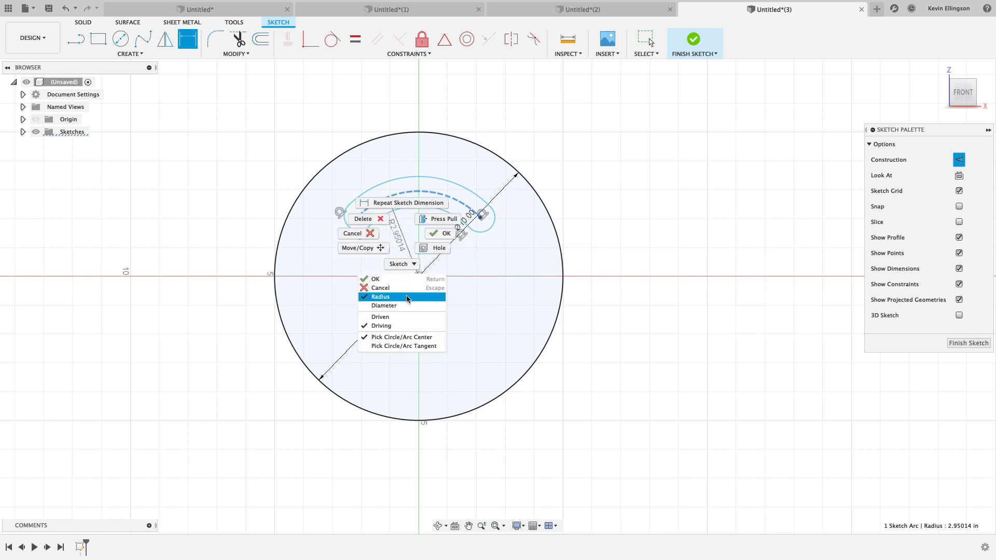
left_click(384, 305)
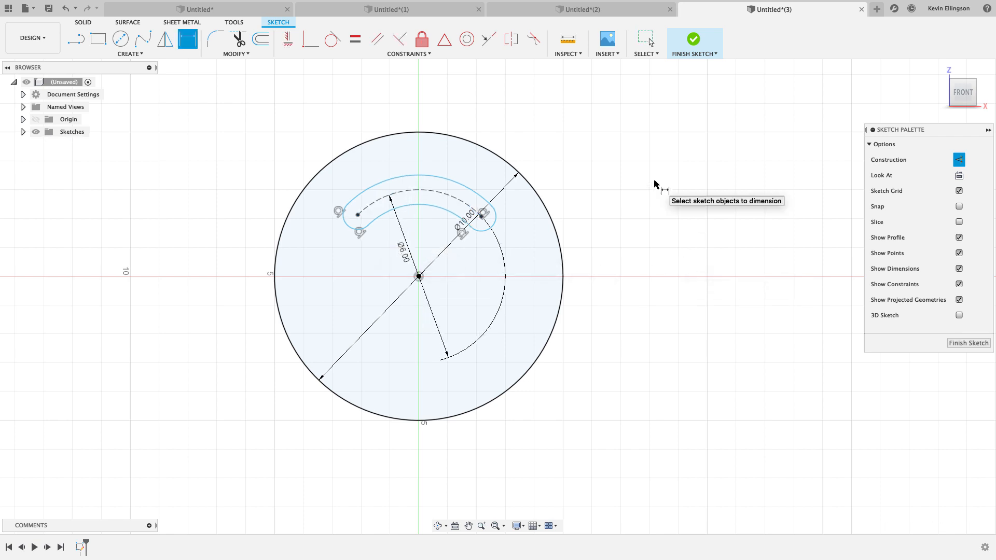
mouse_move(557, 155)
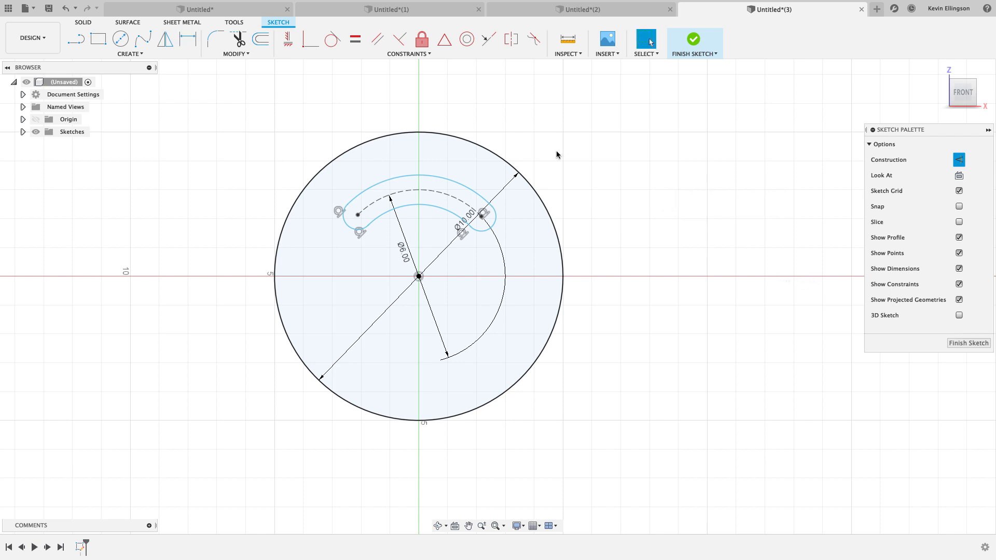
mouse_move(402, 147)
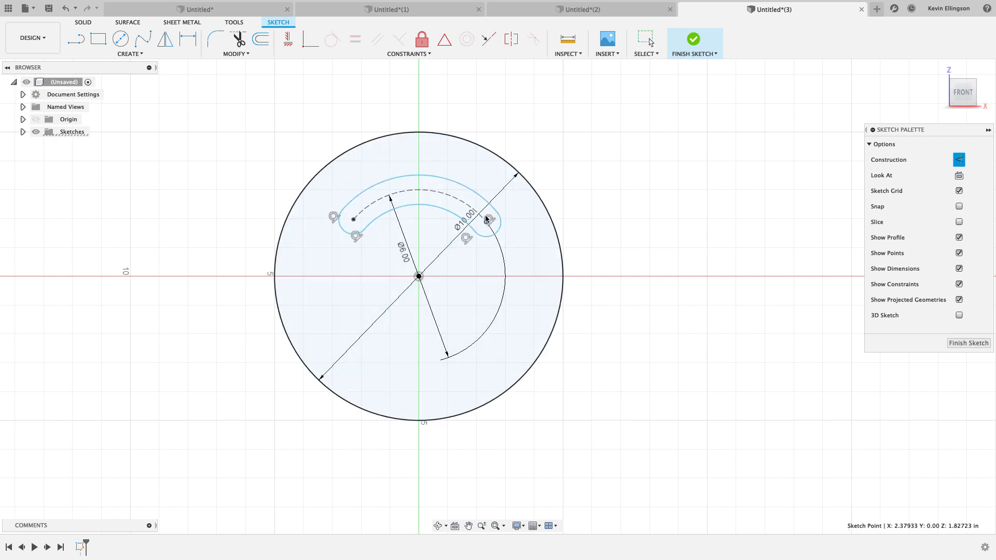
Apply a Horizontal/Vertical constraint to level the slot's two end centres.
left_click(419, 227)
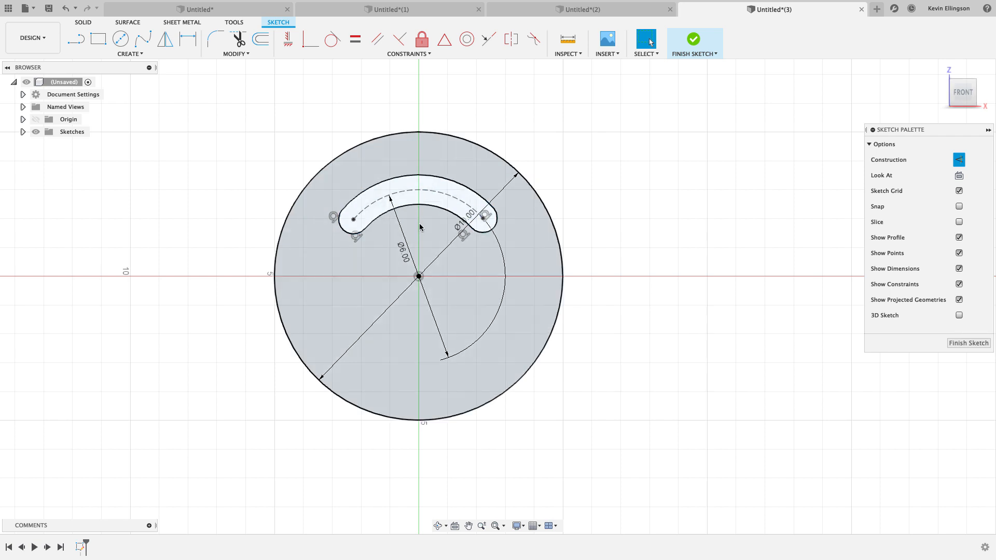
left_click(411, 135)
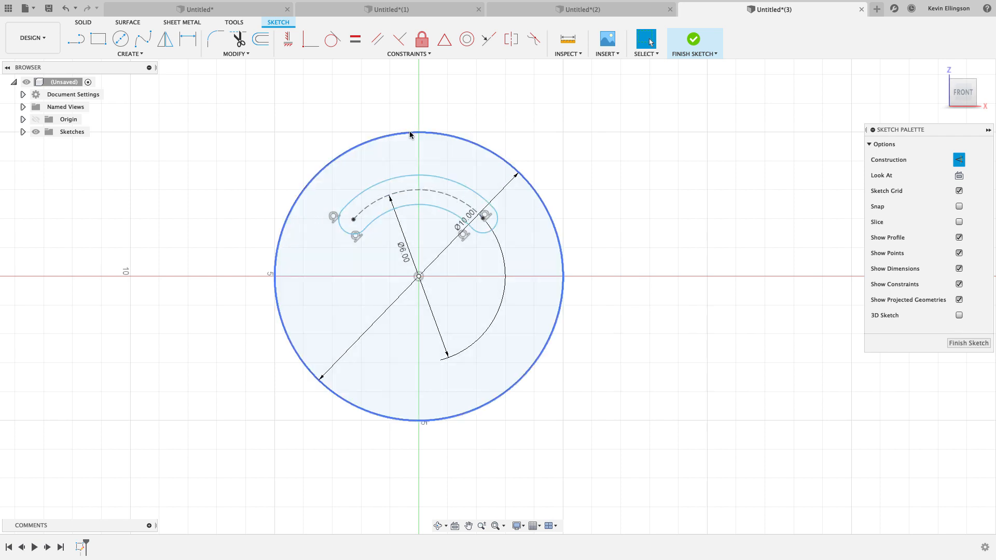
mouse_move(287, 40)
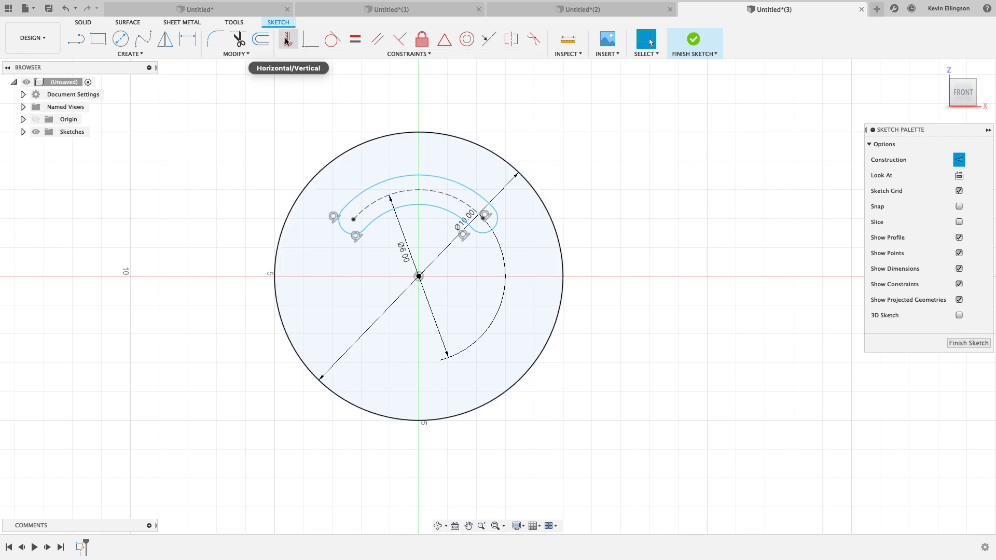
left_click(287, 39)
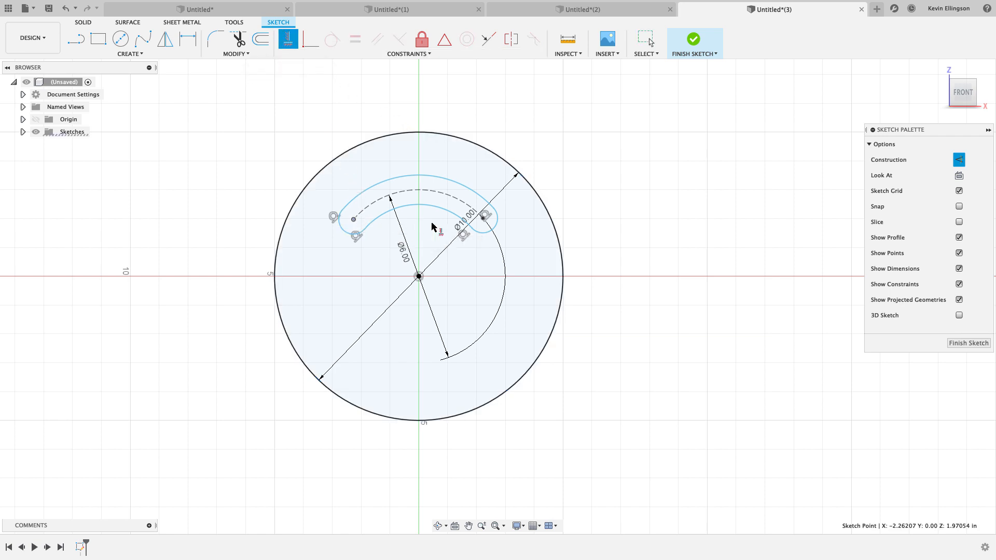
left_click(413, 207)
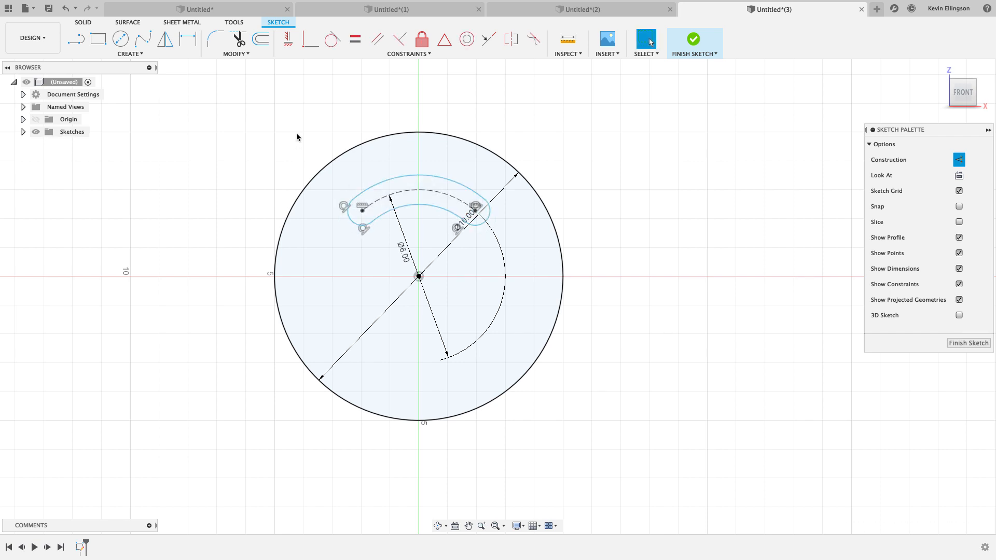
mouse_move(295, 128)
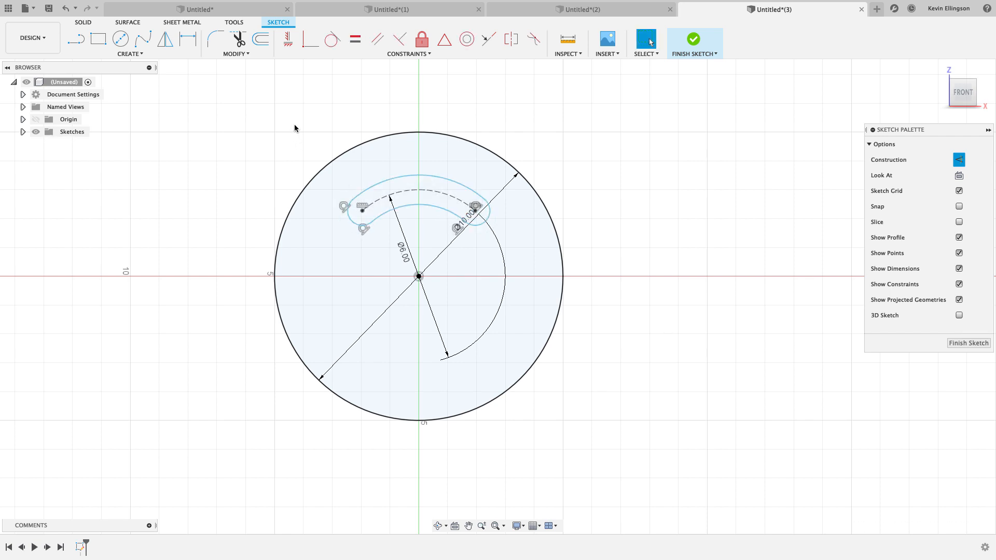
mouse_move(230, 85)
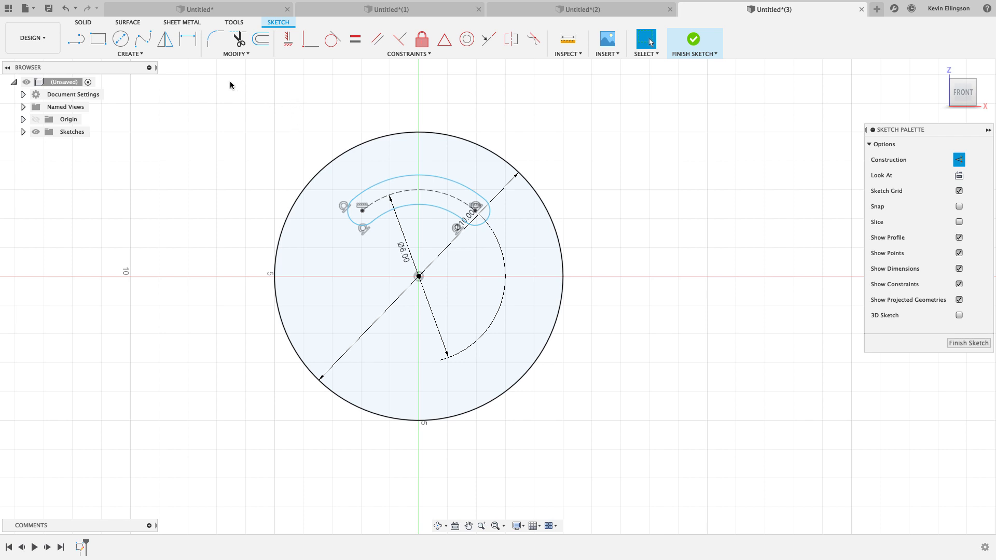
mouse_move(189, 39)
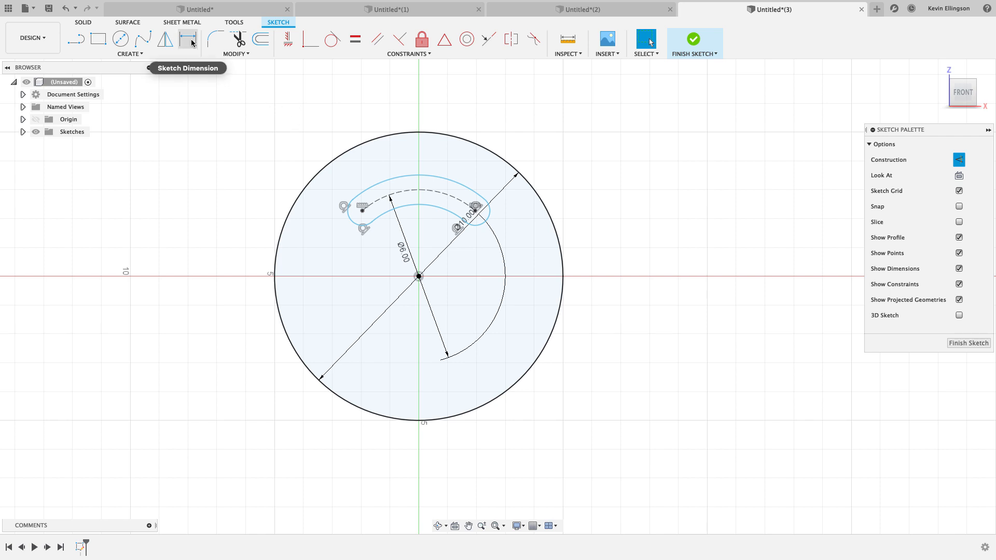
mouse_move(190, 40)
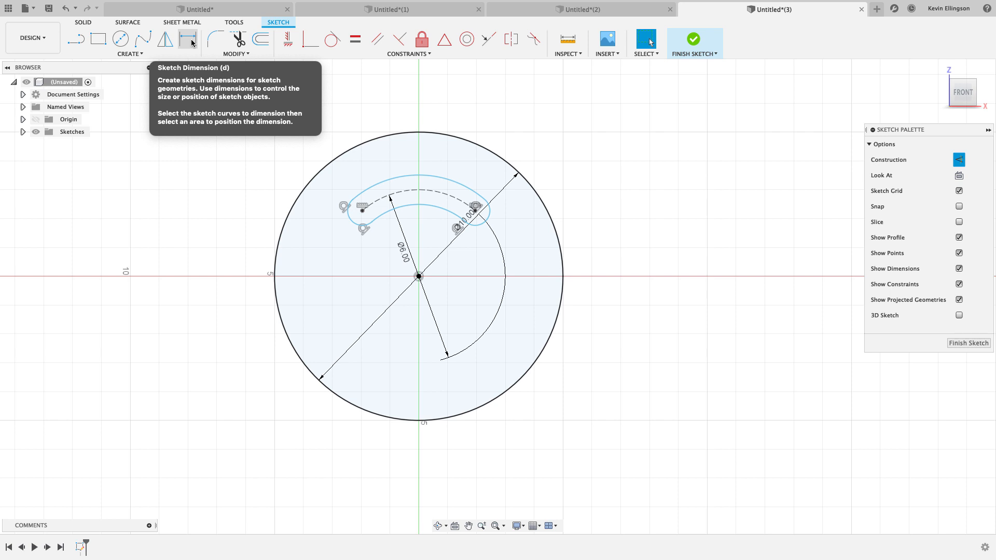
Add a 75° angular dimension between the slot's end centres about the circle centre.
left_click(189, 38)
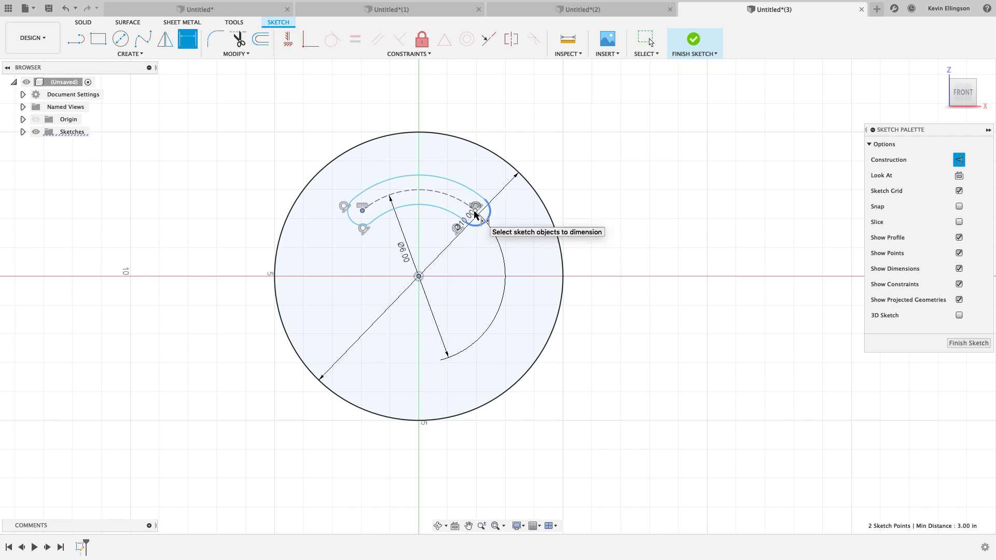
left_click(475, 206)
type("75")
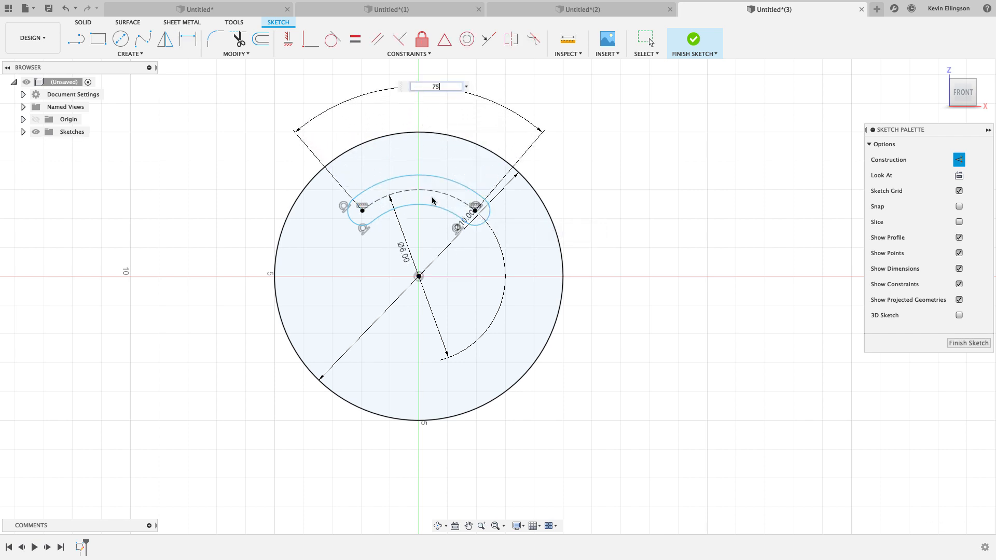
key("Return")
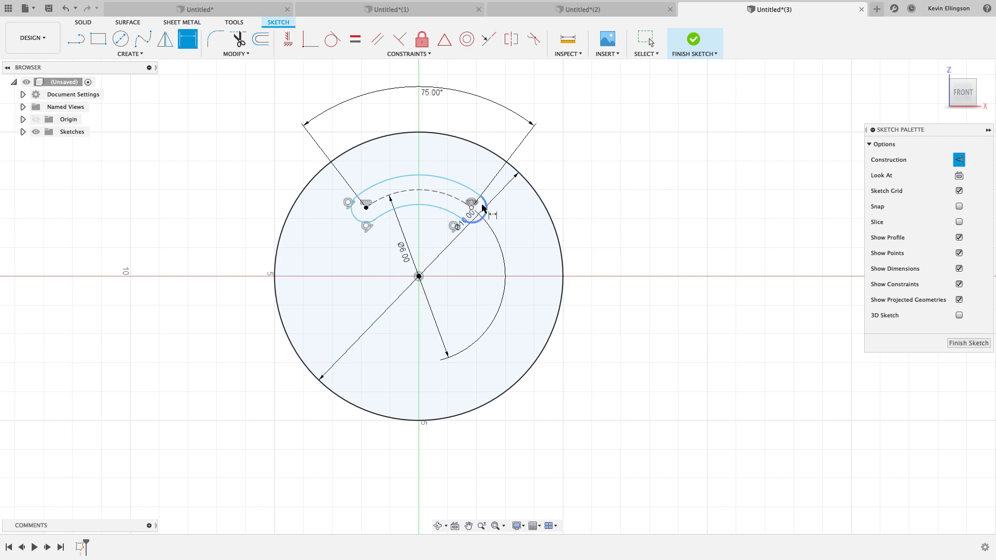